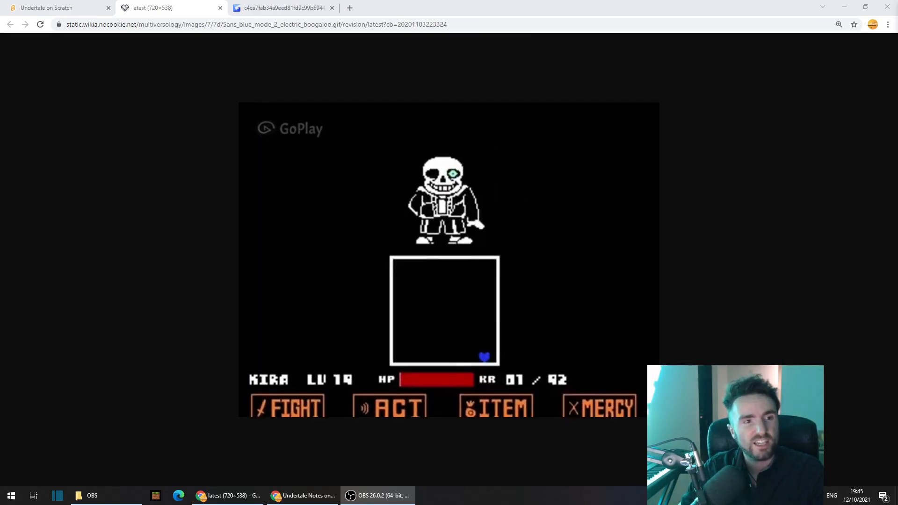
mouse_move(616, 205)
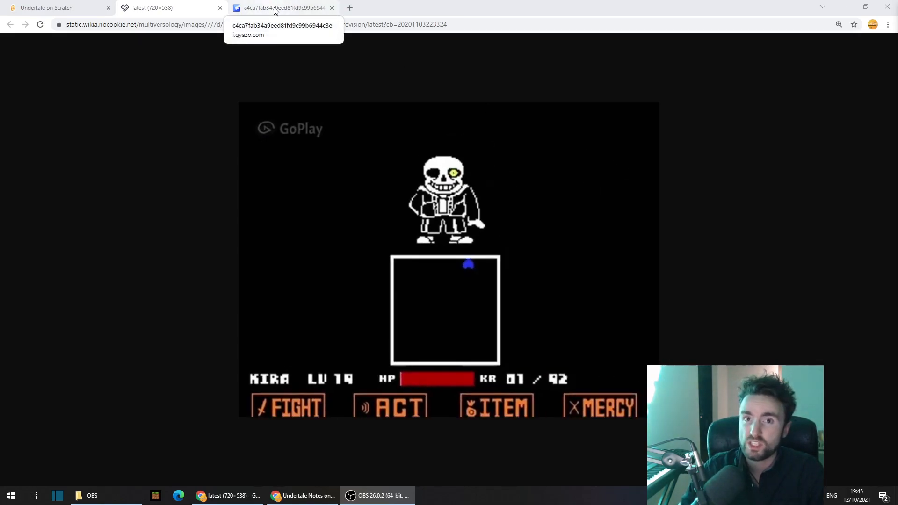
Switch to the Gyazo GIF of the blue soul falling inside the battle box
click(281, 7)
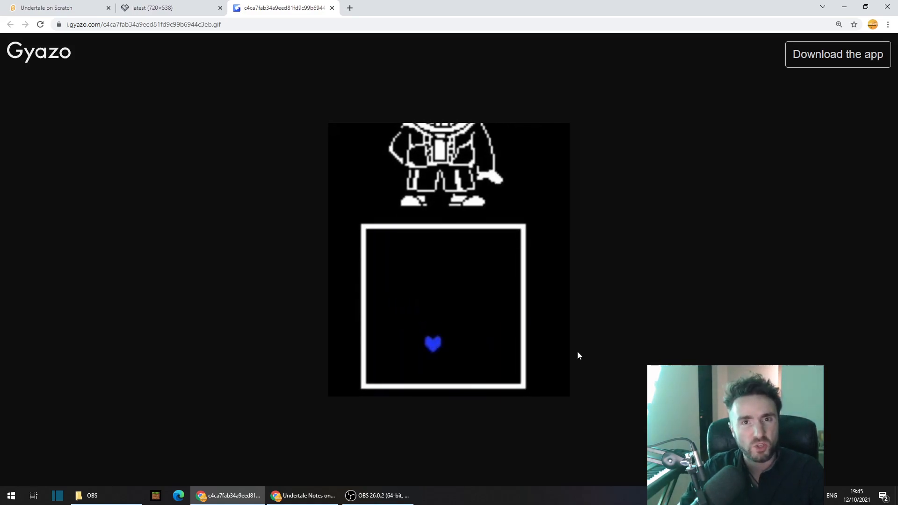
In the Projectile sprite, make a custom GRAVITY SLAM block with a Direction number/text input
click(52, 8)
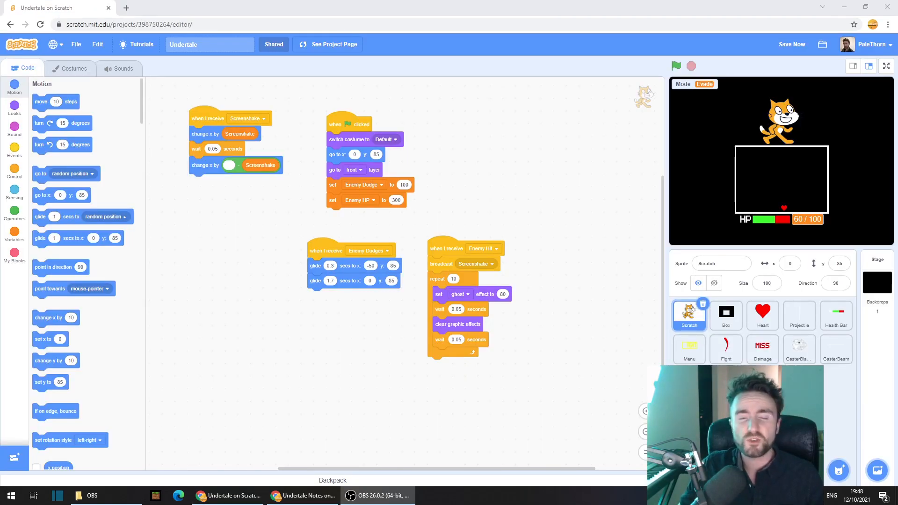
mouse_move(798, 315)
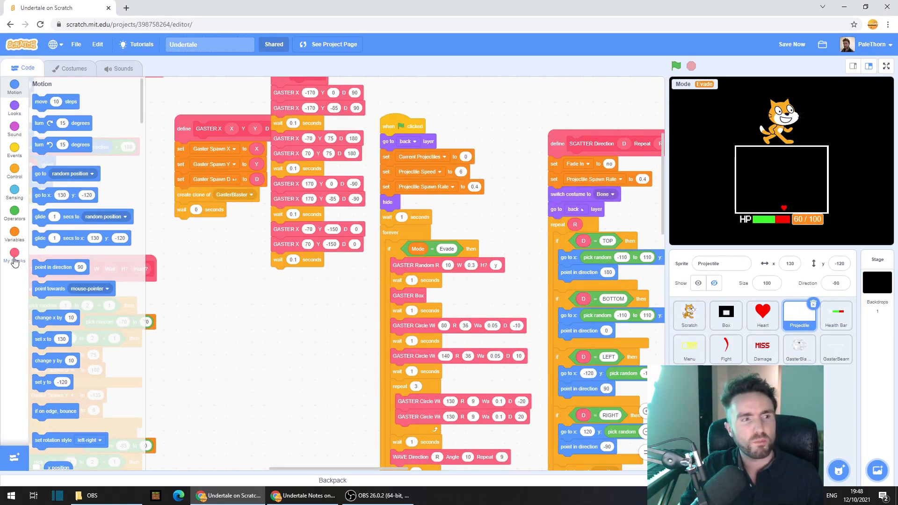
click(14, 258)
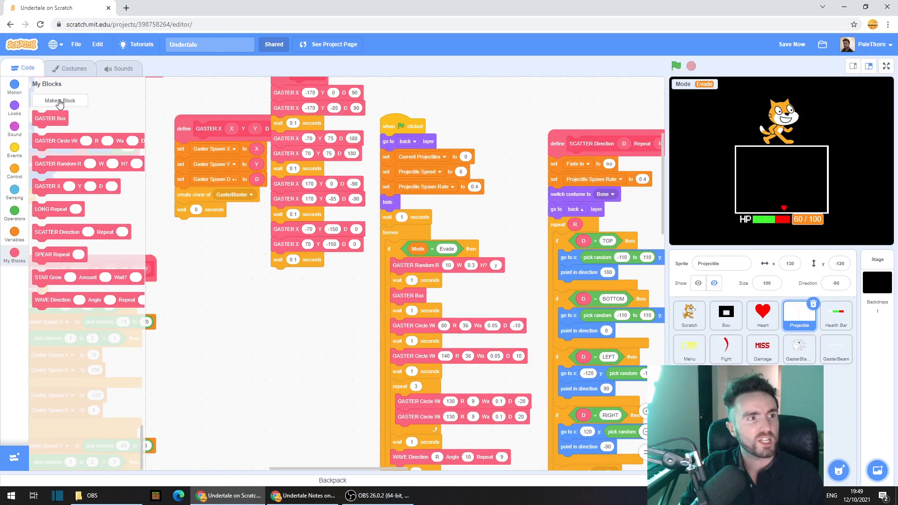
click(60, 100)
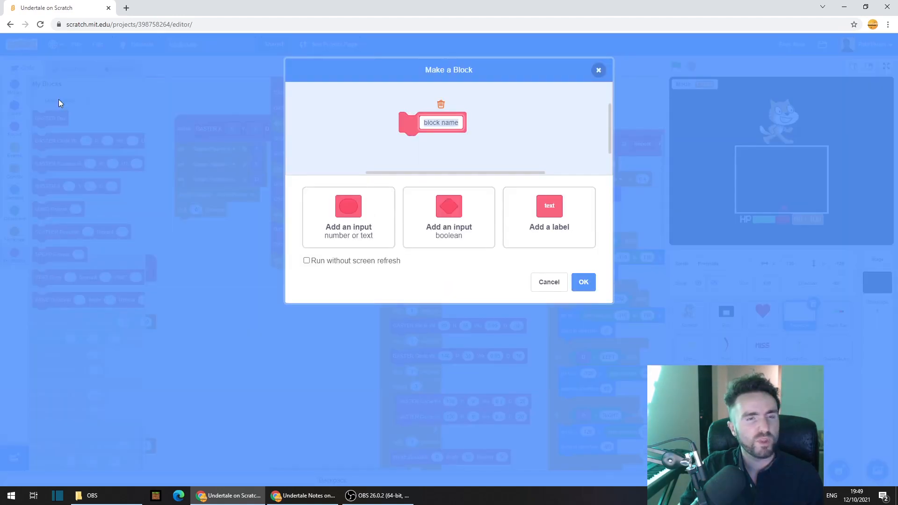
text(GRAVITY SLAM)
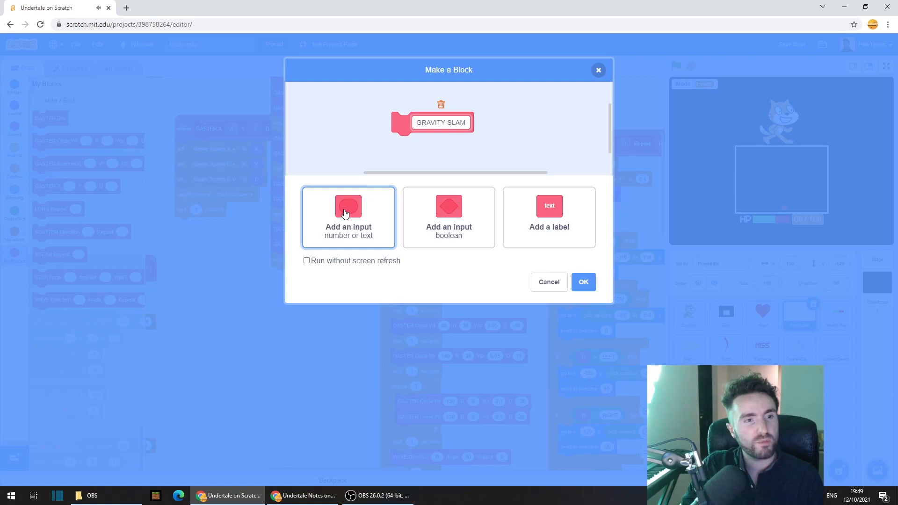
click(348, 216)
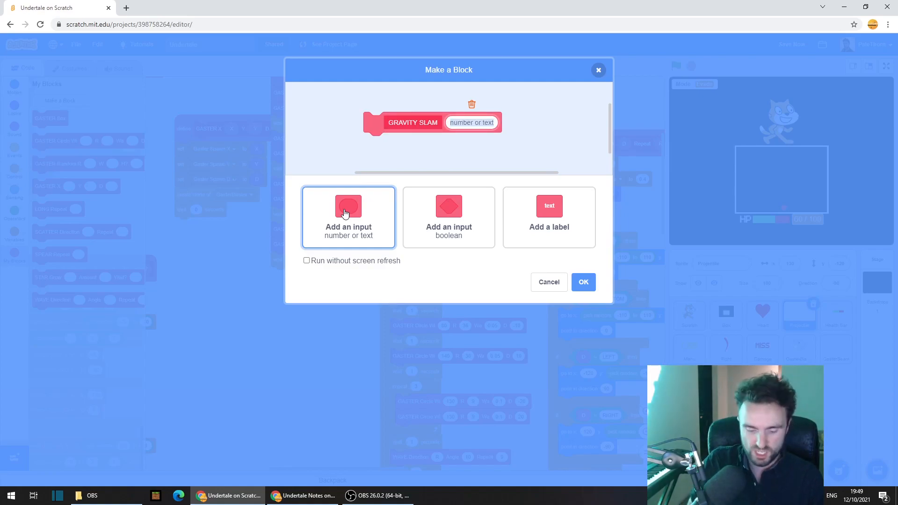
text(Direction)
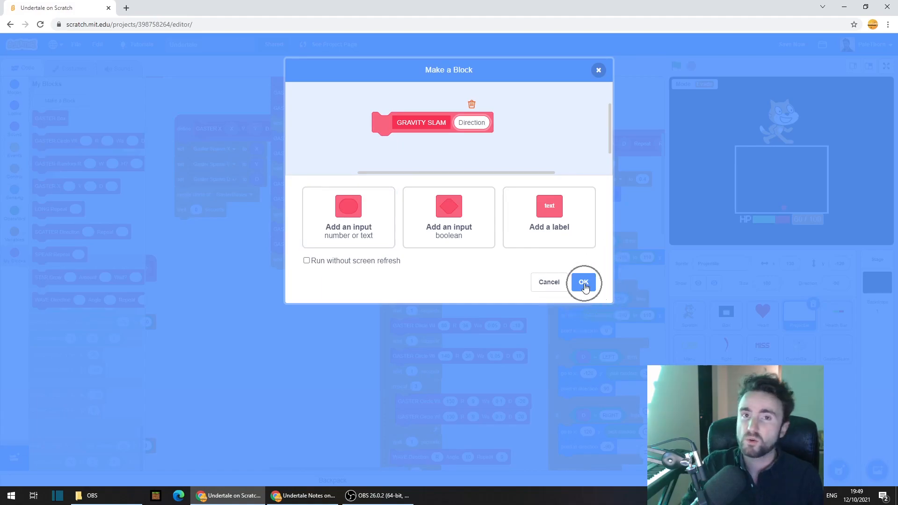
click(583, 281)
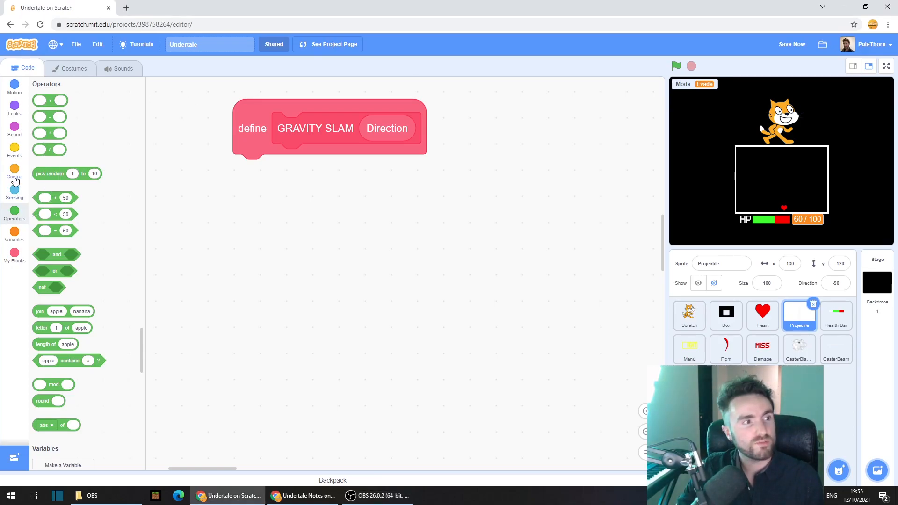
Under the define, add an if with a Direction = comparison containing a point-in-direction block
click(14, 172)
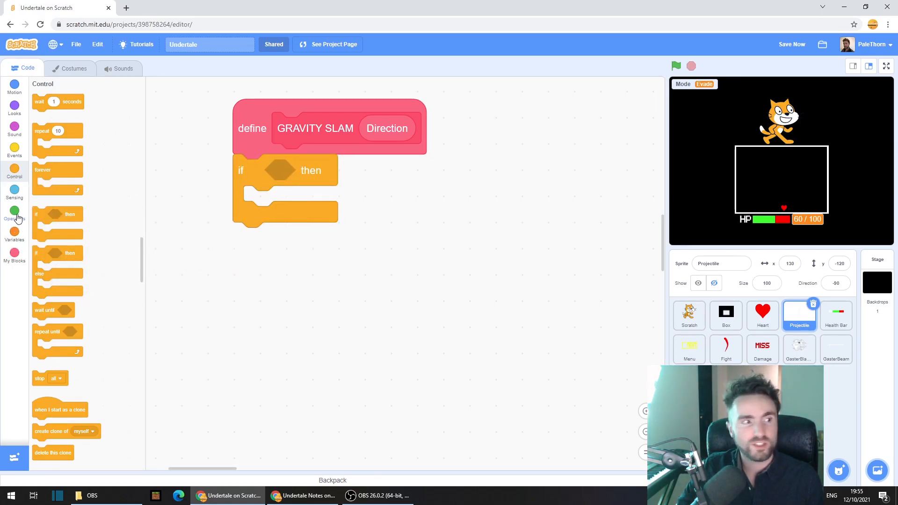
click(14, 216)
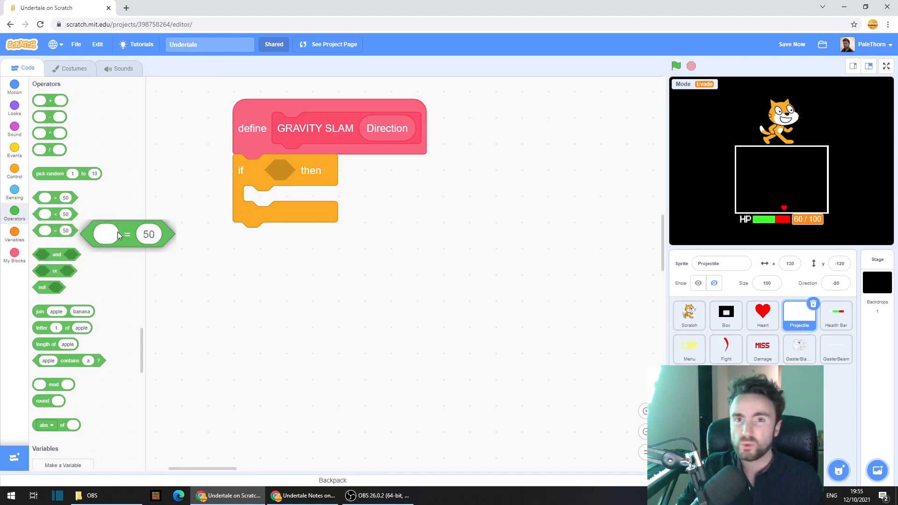
drag(126, 234, 284, 171)
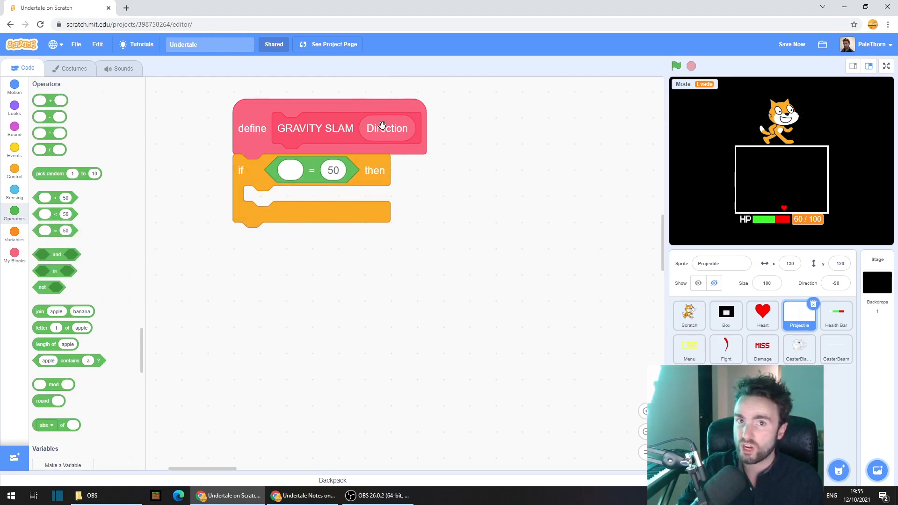
drag(386, 128, 289, 170)
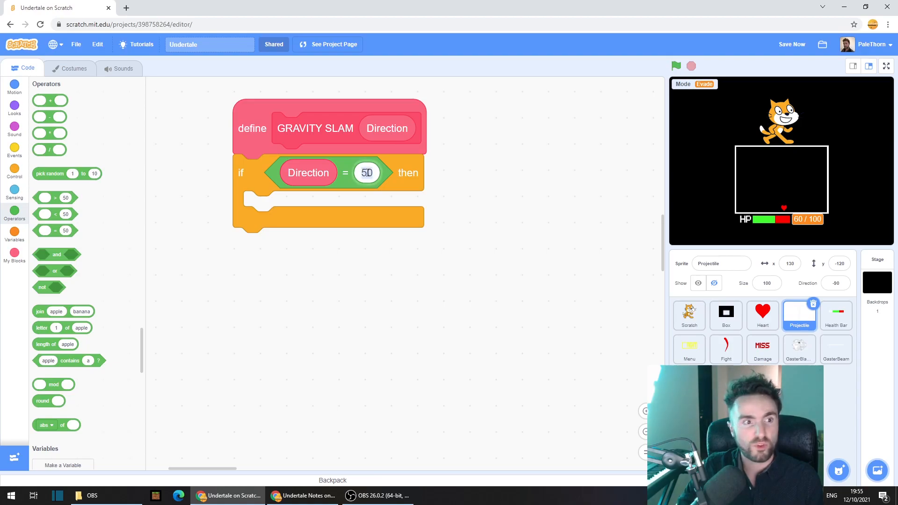
click(366, 172)
text(Left)
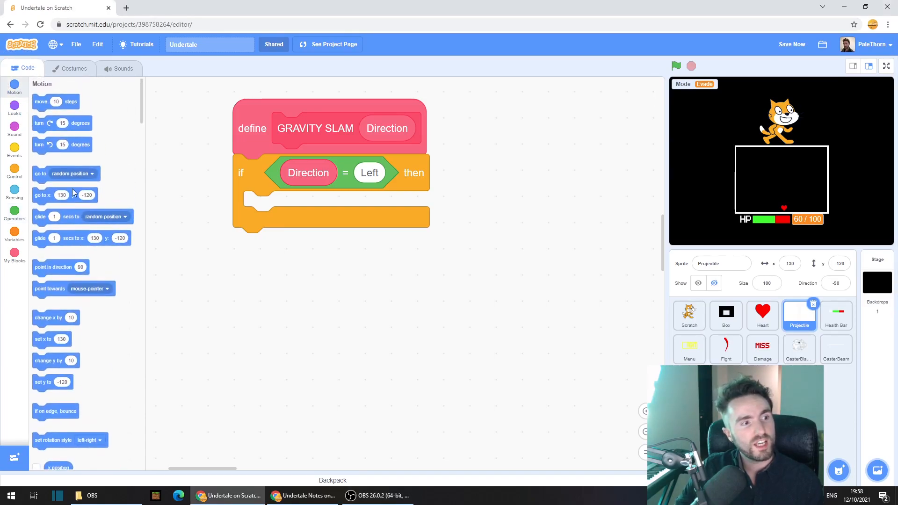
mouse_move(48, 272)
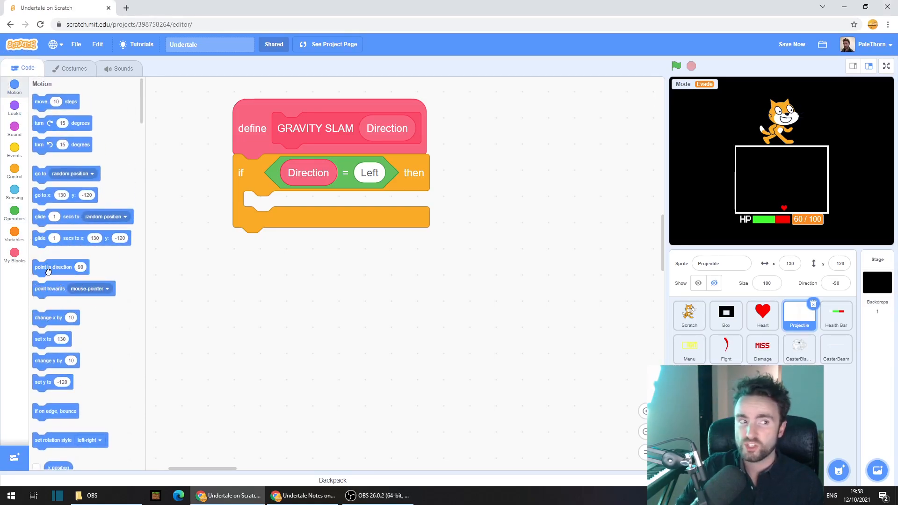
drag(52, 267, 287, 207)
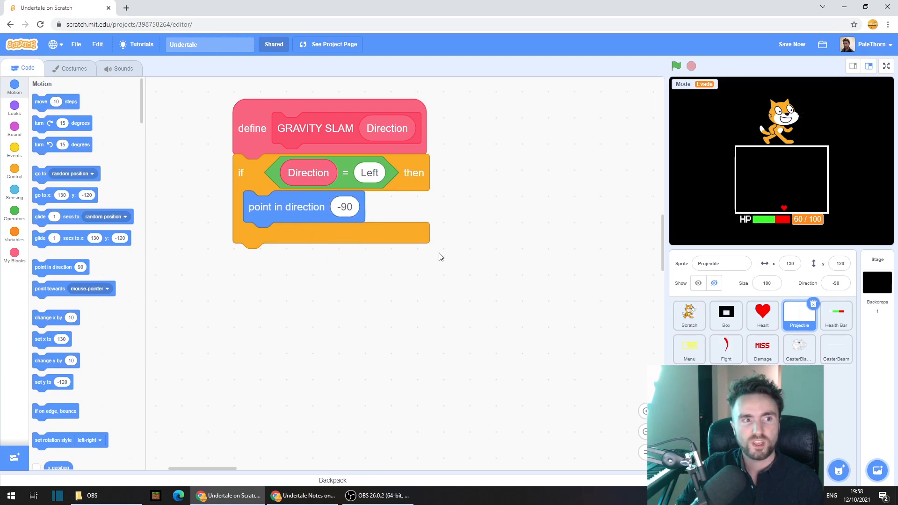
mouse_move(377, 128)
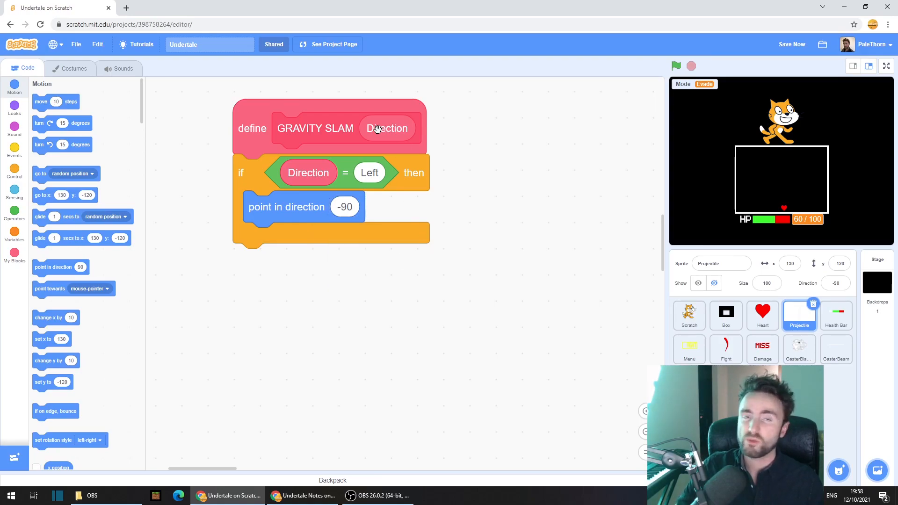
mouse_move(22, 246)
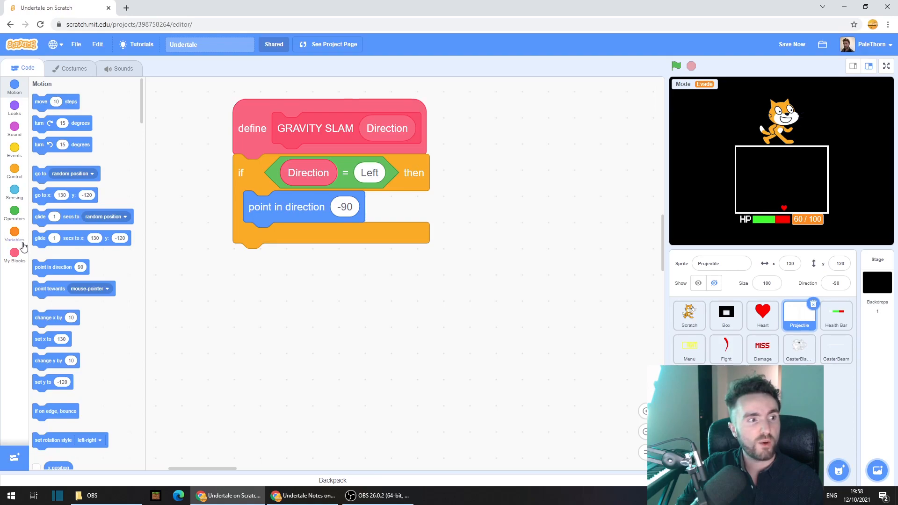
Set the comparison value to Left so the check points the sprite at -90
click(14, 254)
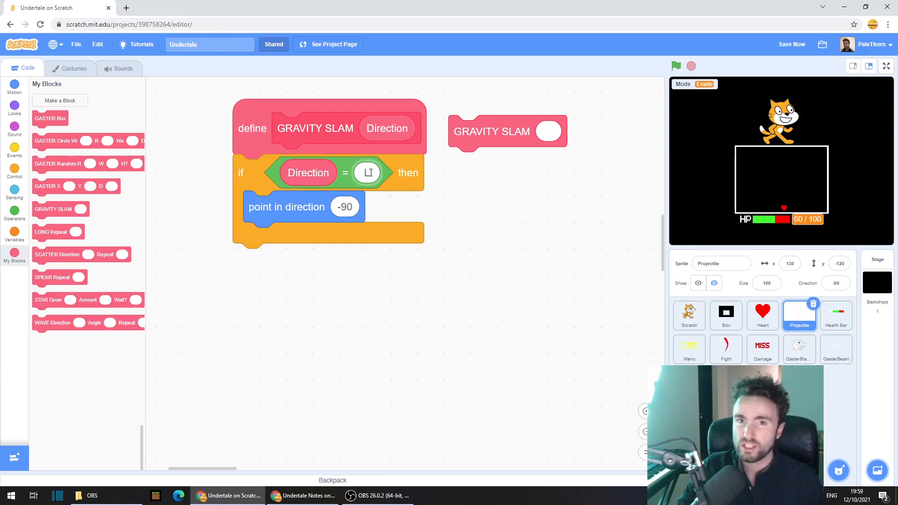
click(367, 172)
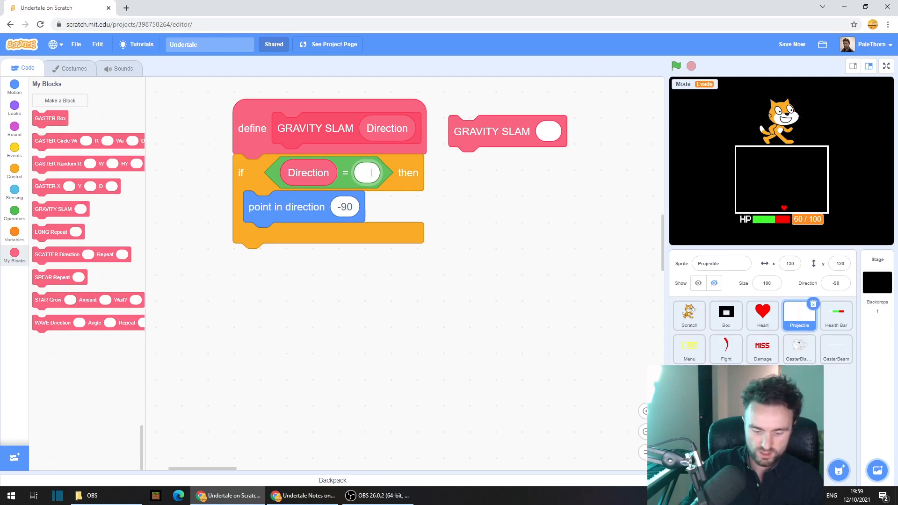
text(Left)
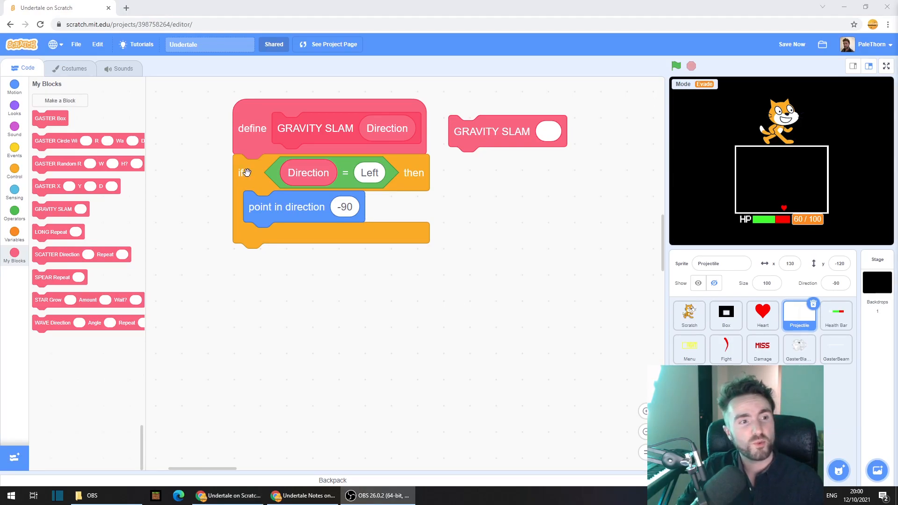
Duplicate the if block and make the last check test Down, pointing in direction 180
right_click(246, 172)
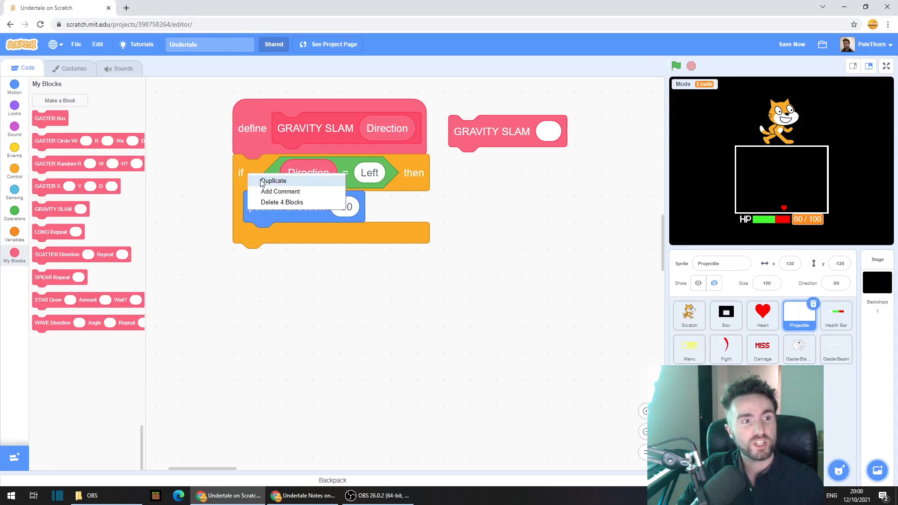
click(274, 181)
text(R)
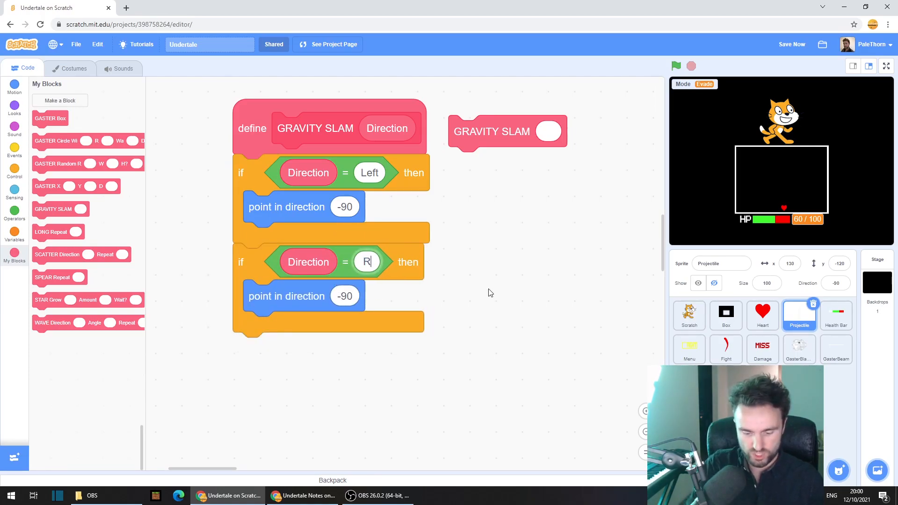
click(344, 296)
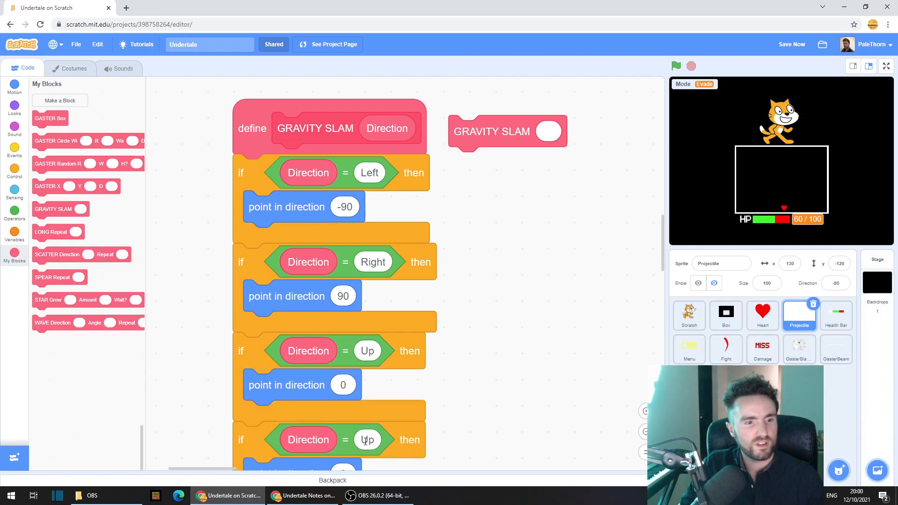
scroll(down, 3)
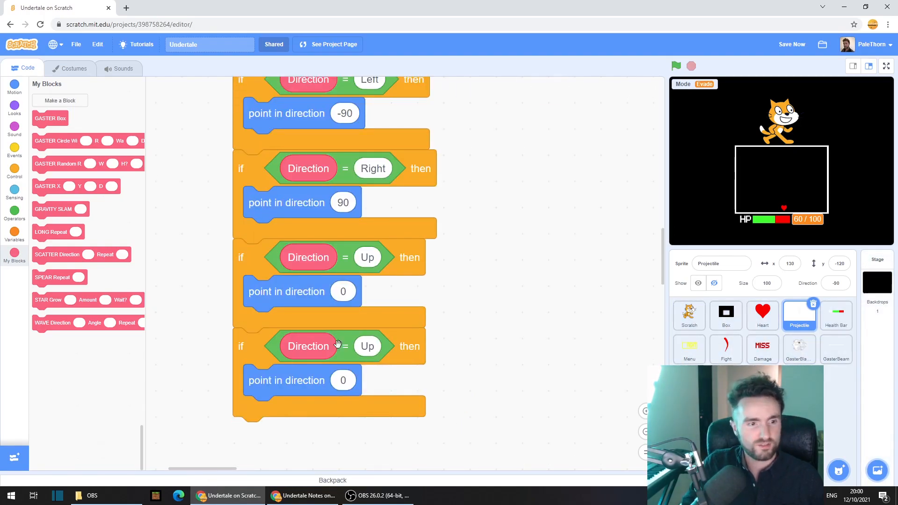
text(Down)
text(180)
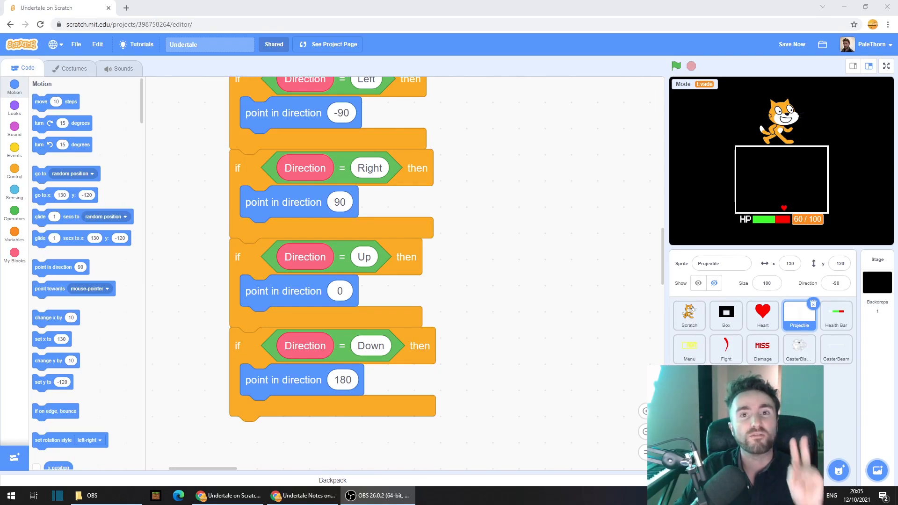
click(792, 44)
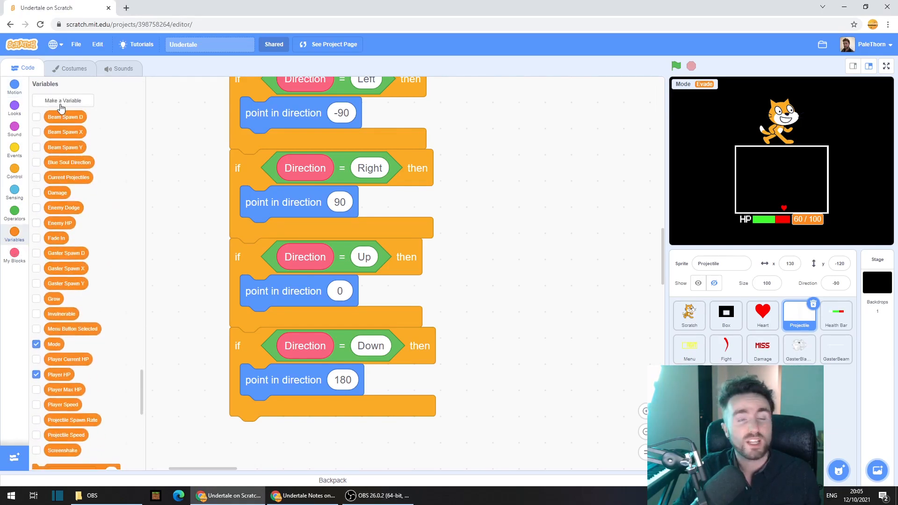
Create a global Blue Soul Direction variable and set it to the sprite's direction after the checks
click(63, 100)
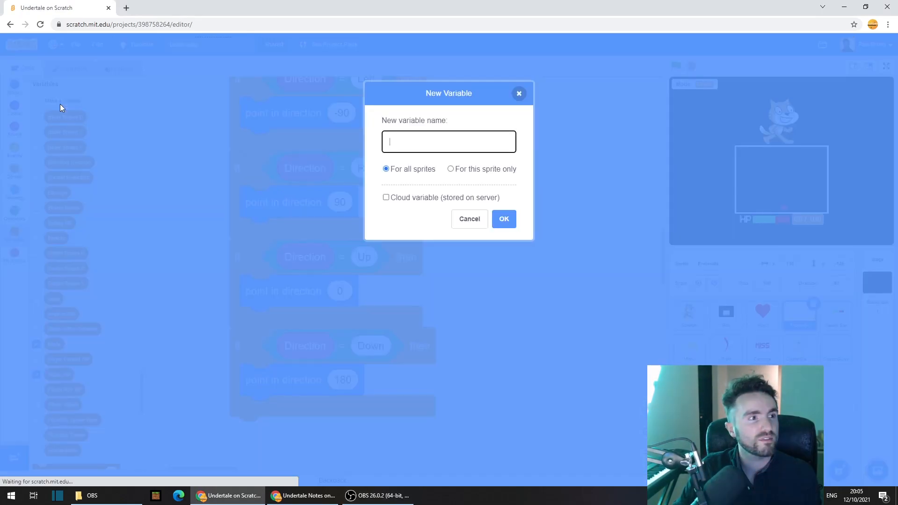
text(Blue Soul)
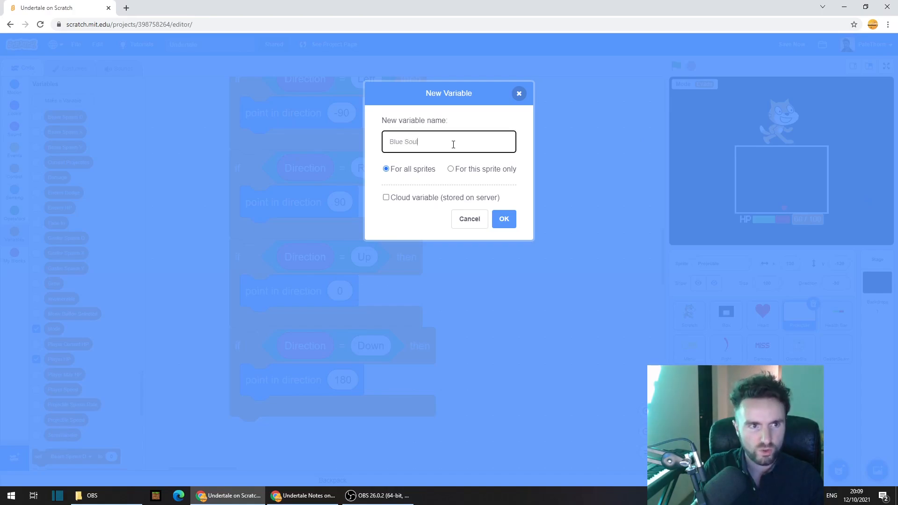
text(Direction)
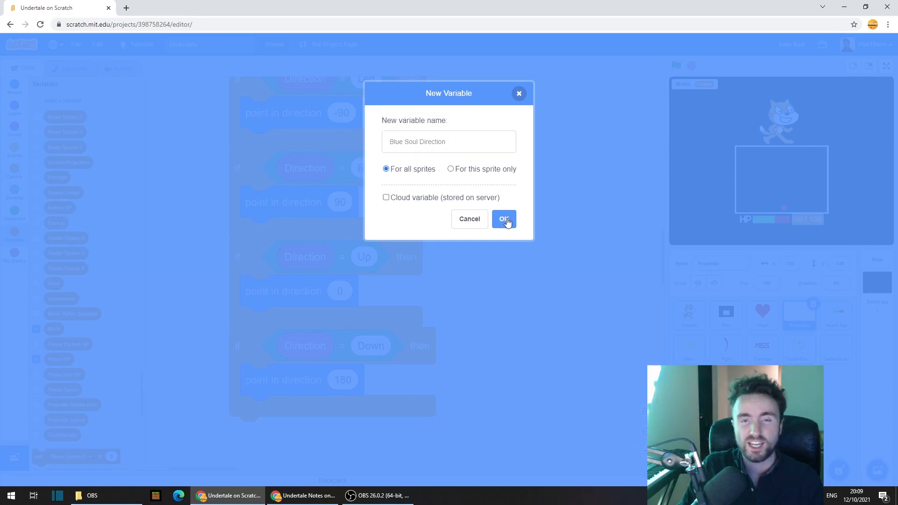
click(504, 219)
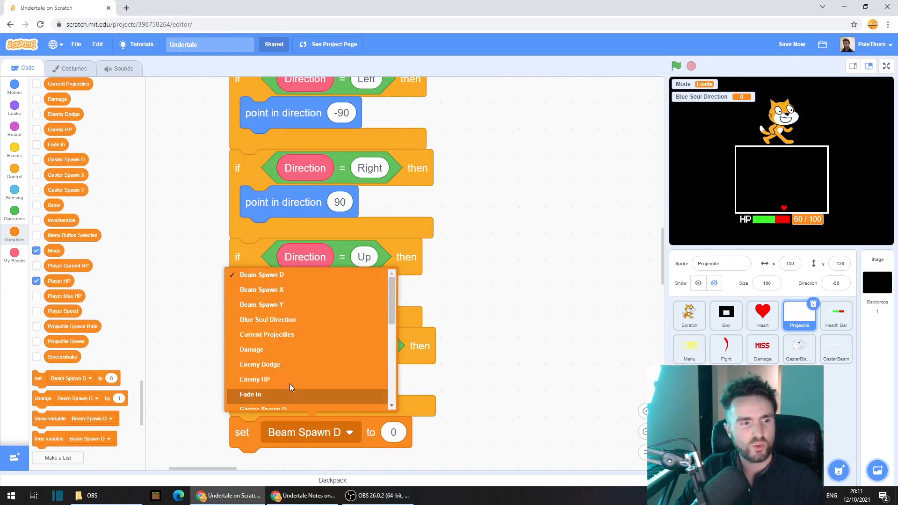
click(267, 320)
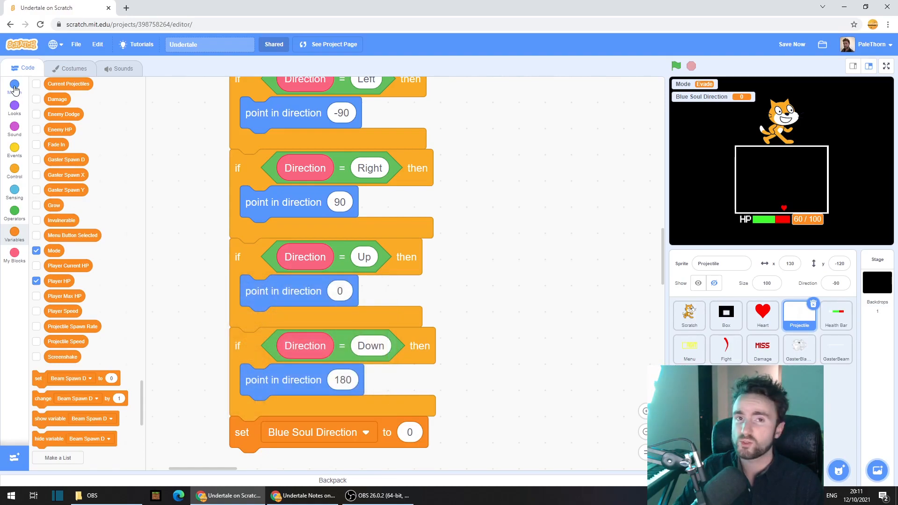
click(14, 86)
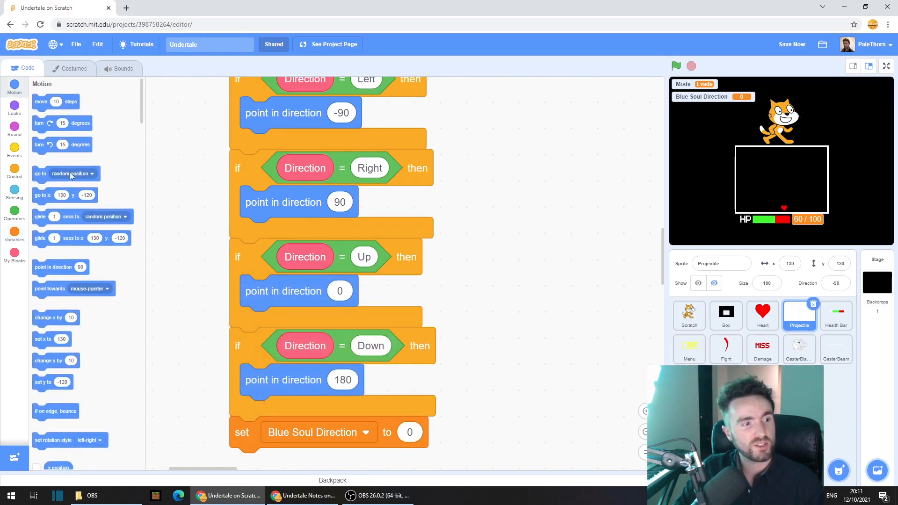
scroll(down, 3)
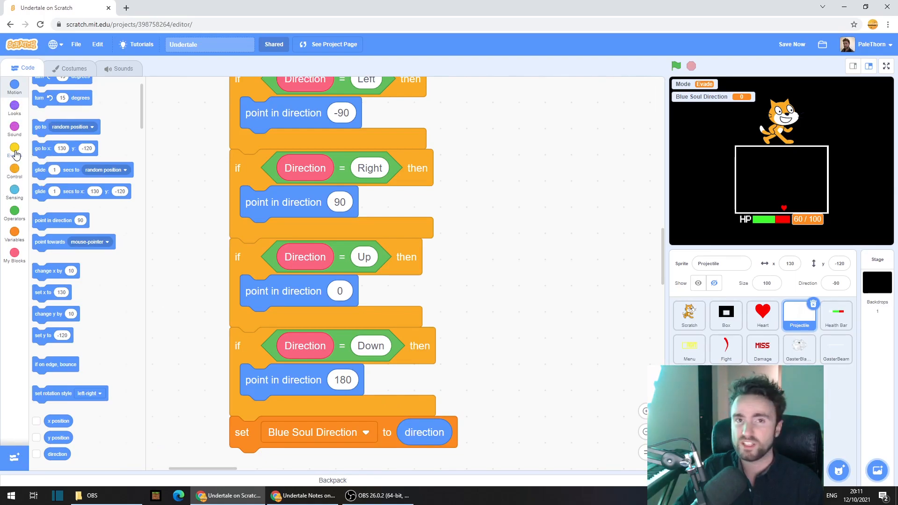
End the projectile script by broadcasting a new message named Blue Soul
click(14, 152)
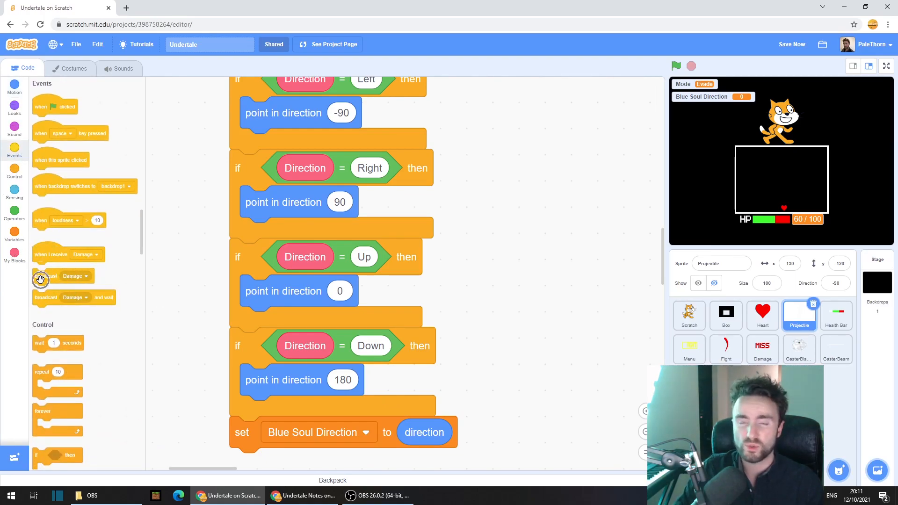
drag(55, 275, 267, 467)
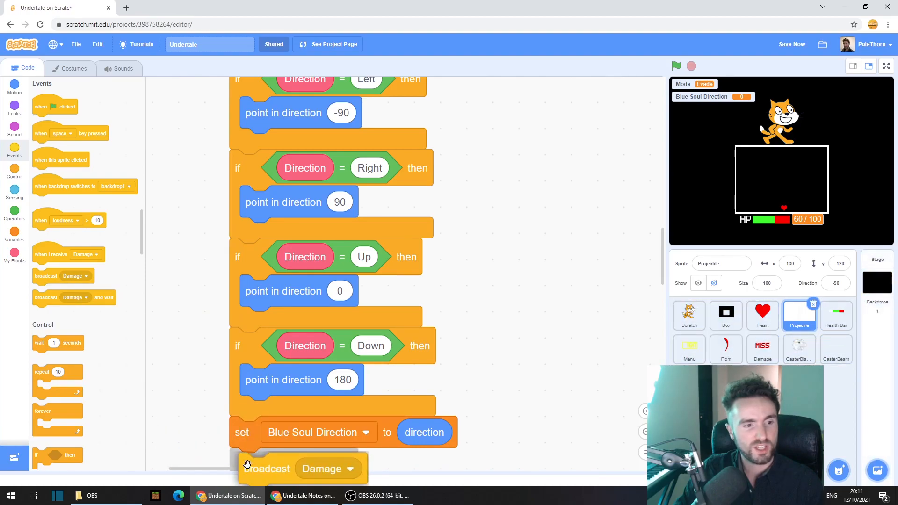
scroll(down, 3)
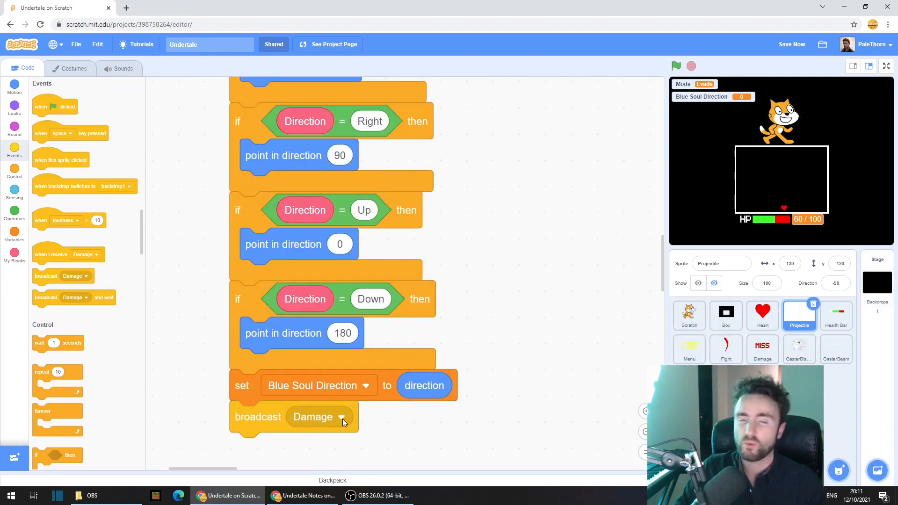
click(342, 417)
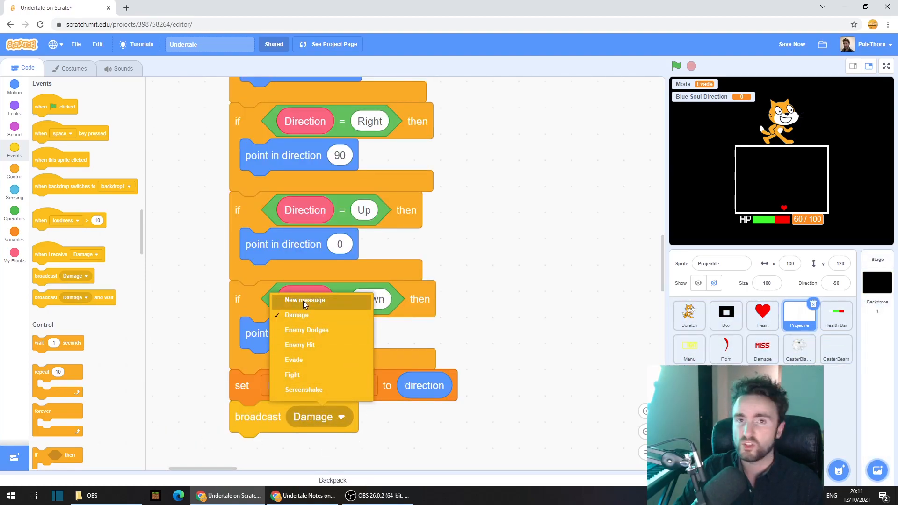
click(304, 300)
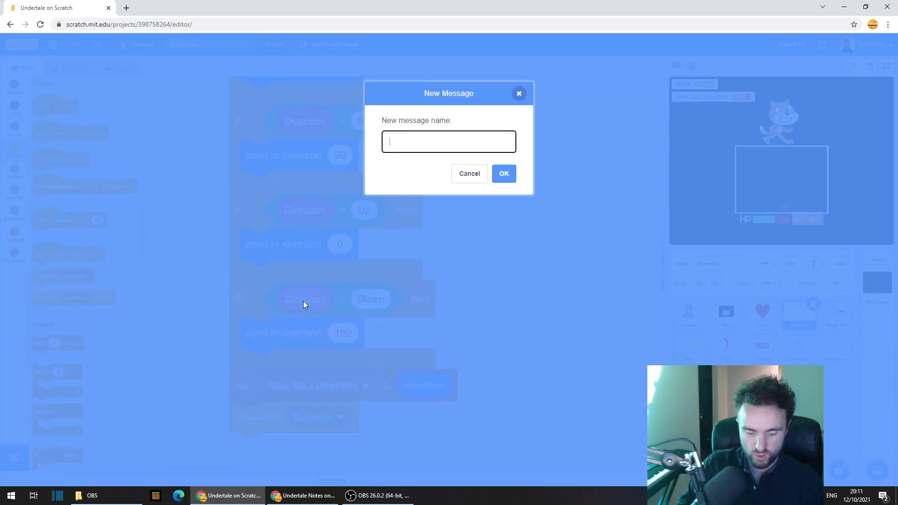
text(Blue Soul)
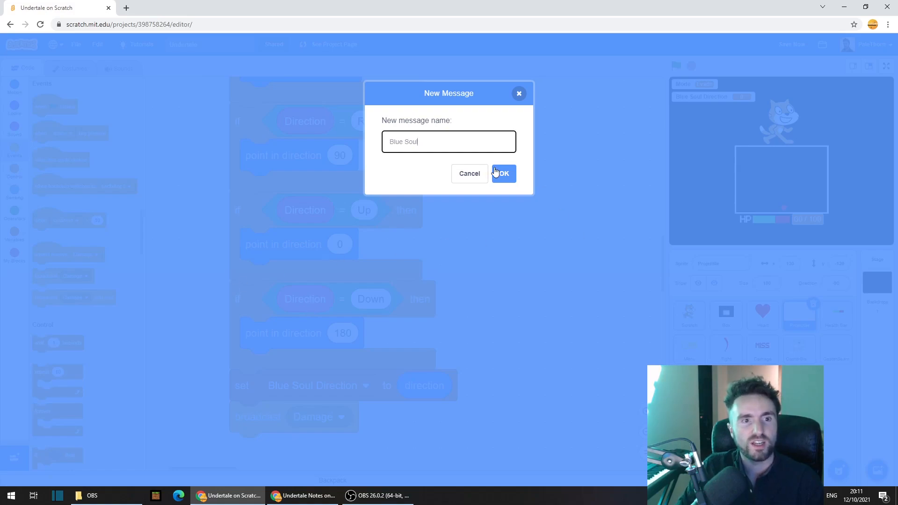
click(503, 174)
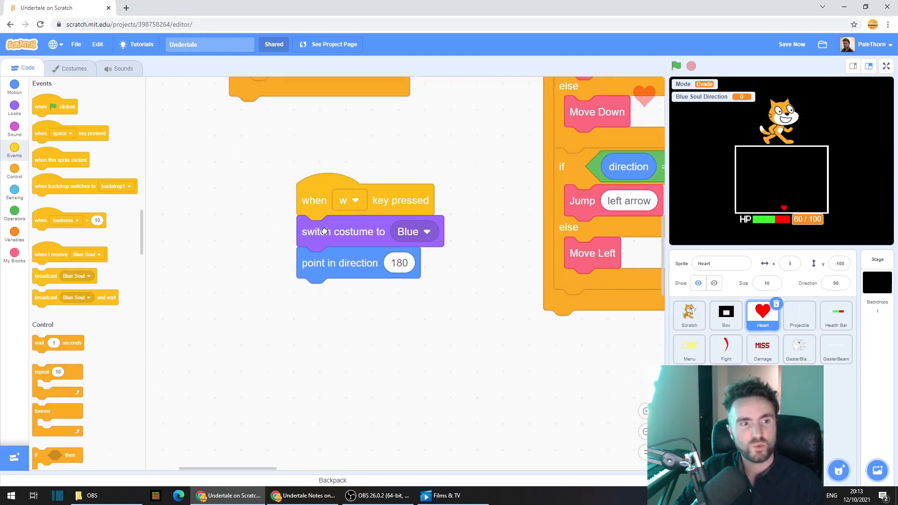
Start the Heart's Blue costume script with a when I receive Blue Soul hat
drag(343, 231, 353, 296)
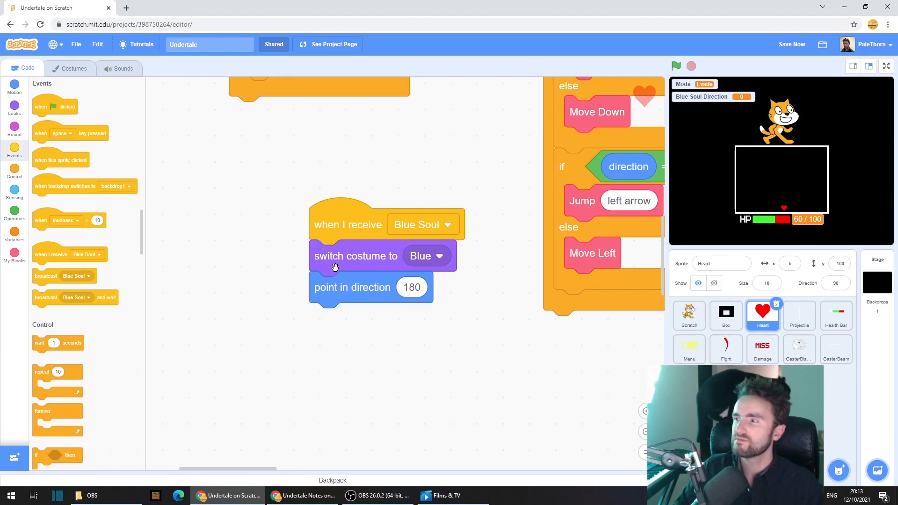
click(791, 44)
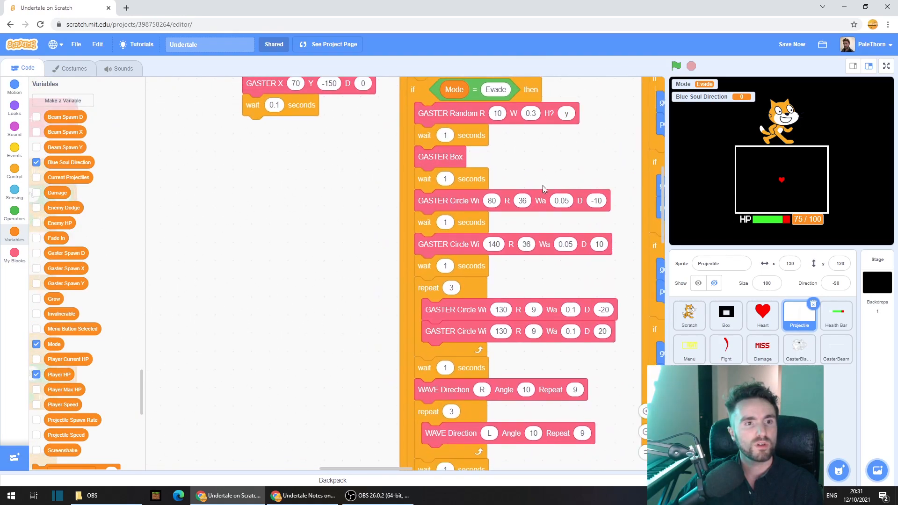
Scroll the Projectile script to the Evade loop and its detached GASTER sequence
scroll(down, 3)
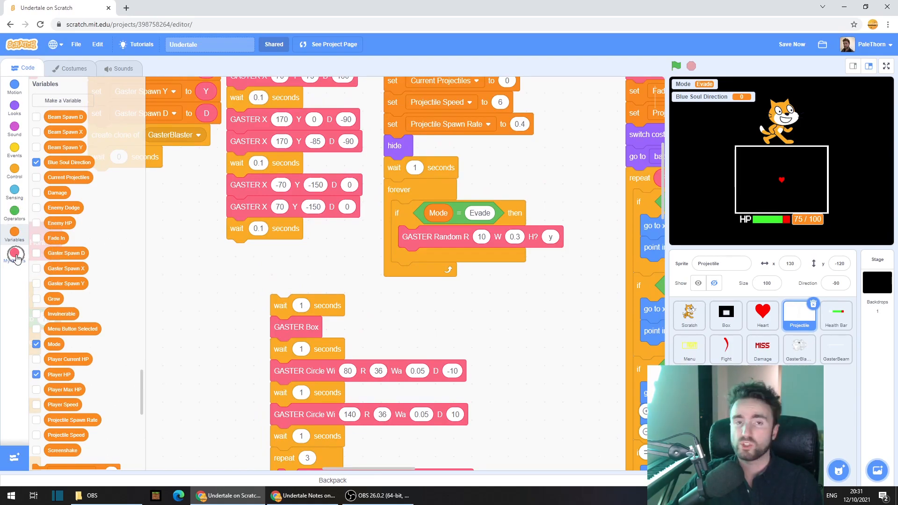
Put GRAVITY SLAM first in the Evade loop and test-run the game full screen
click(14, 257)
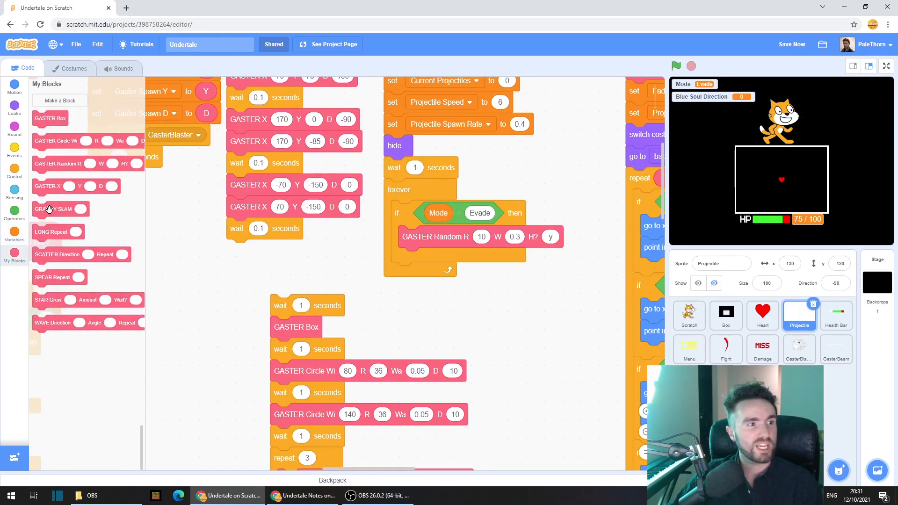
drag(57, 209, 391, 286)
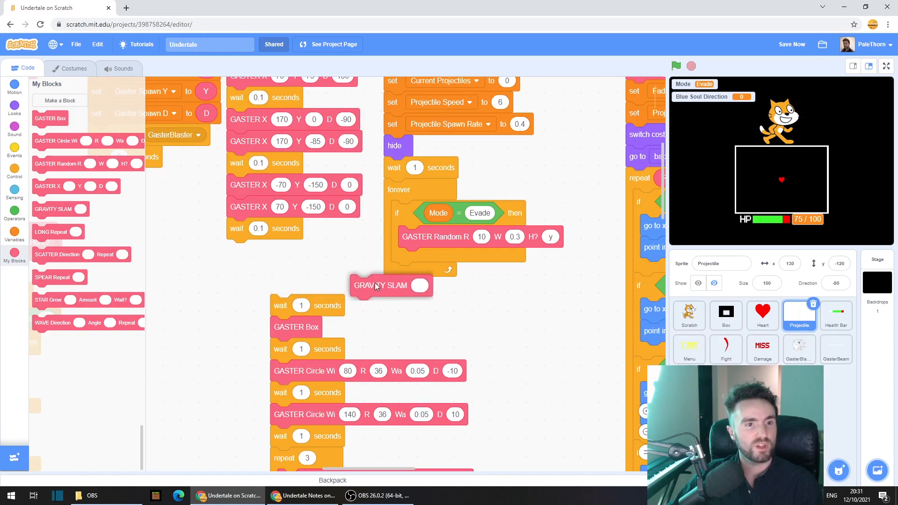
drag(380, 285, 426, 236)
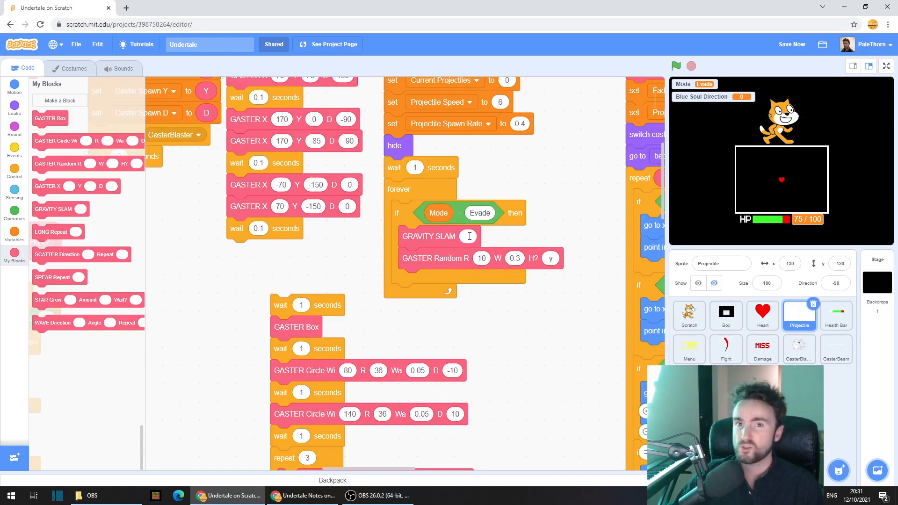
click(468, 235)
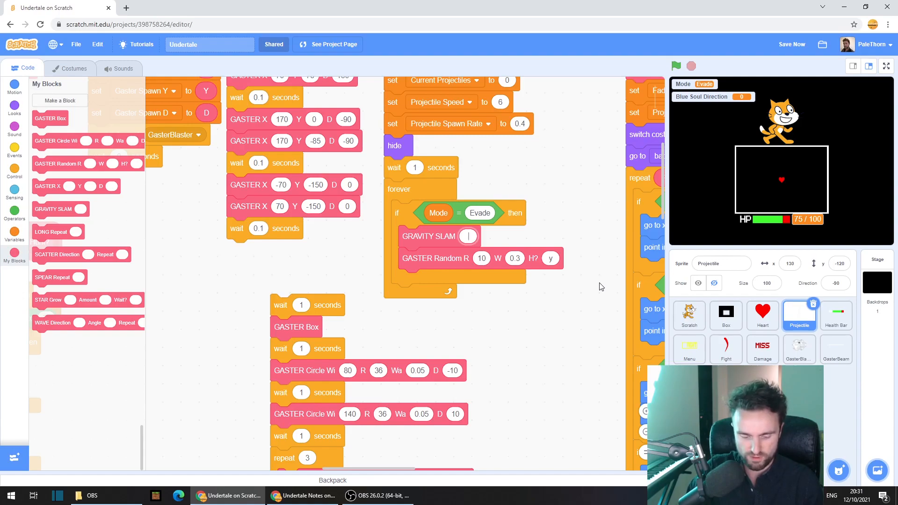
click(885, 65)
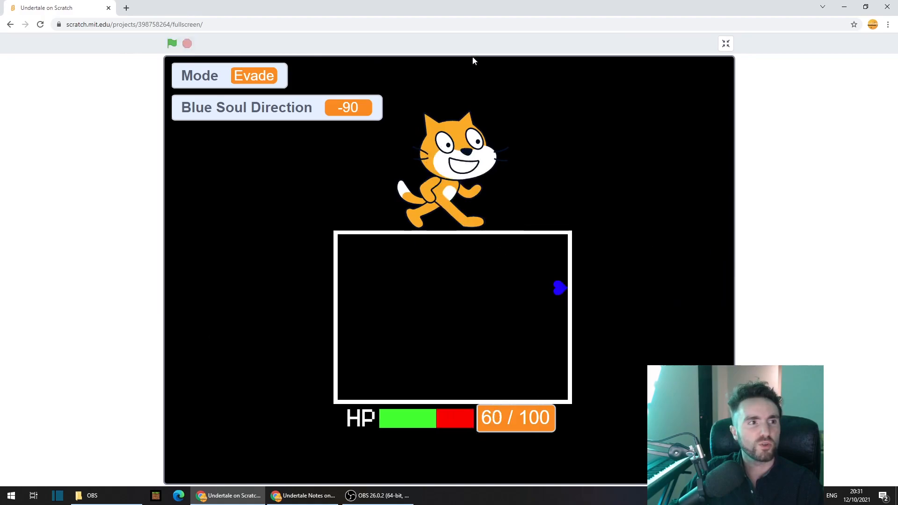
click(725, 44)
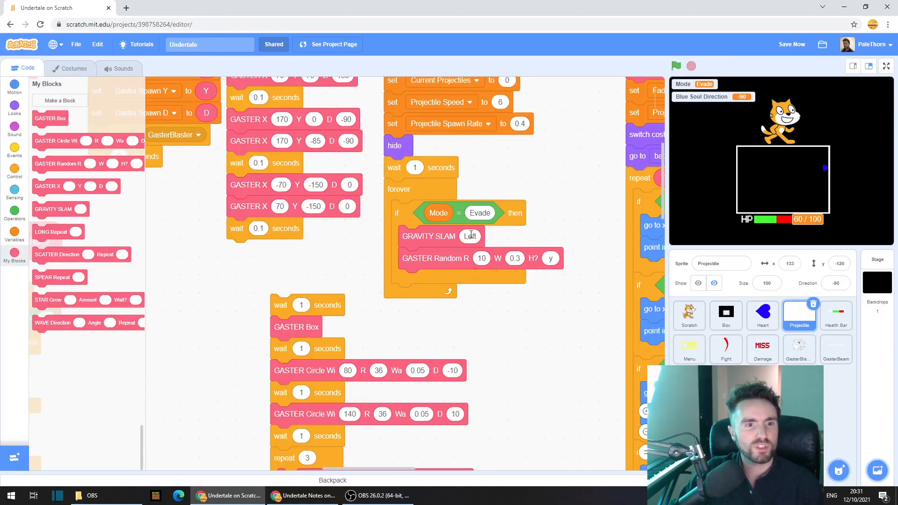
Change the GRAVITY SLAM direction to Right and run the game full screen again
click(472, 236)
text(Right)
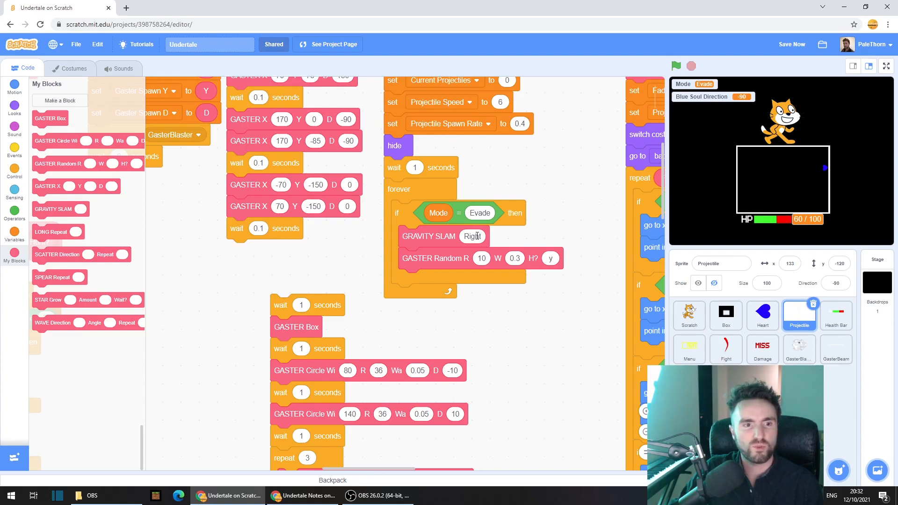
click(885, 65)
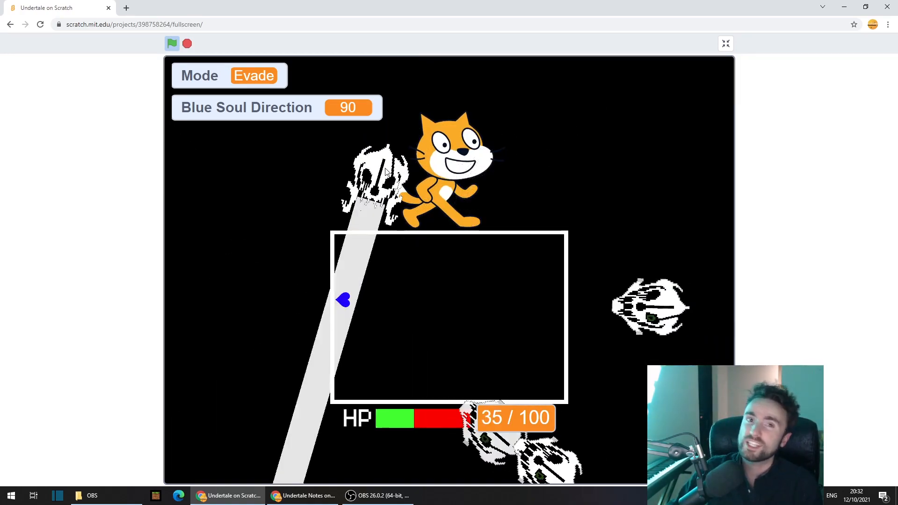
click(724, 43)
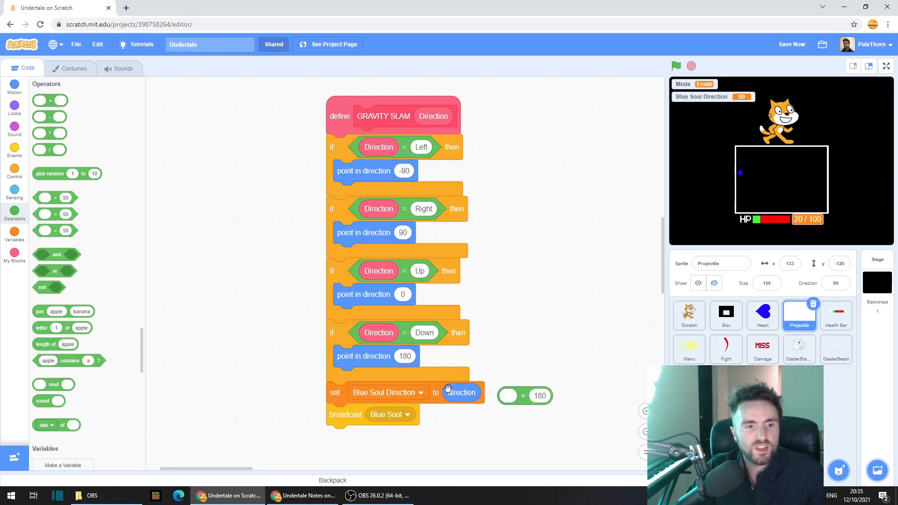
Set Blue Soul Direction to direction + 180 using a plus operator
drag(461, 392, 518, 397)
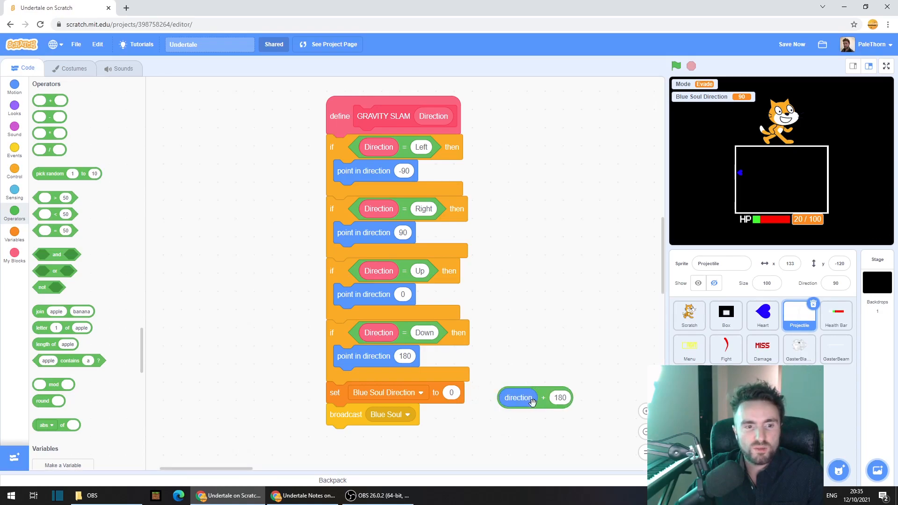
drag(518, 397, 463, 394)
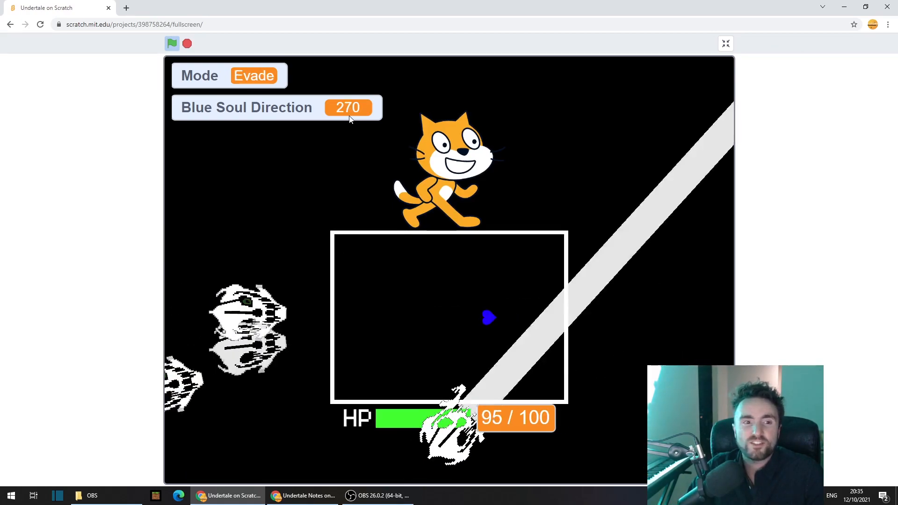
click(725, 44)
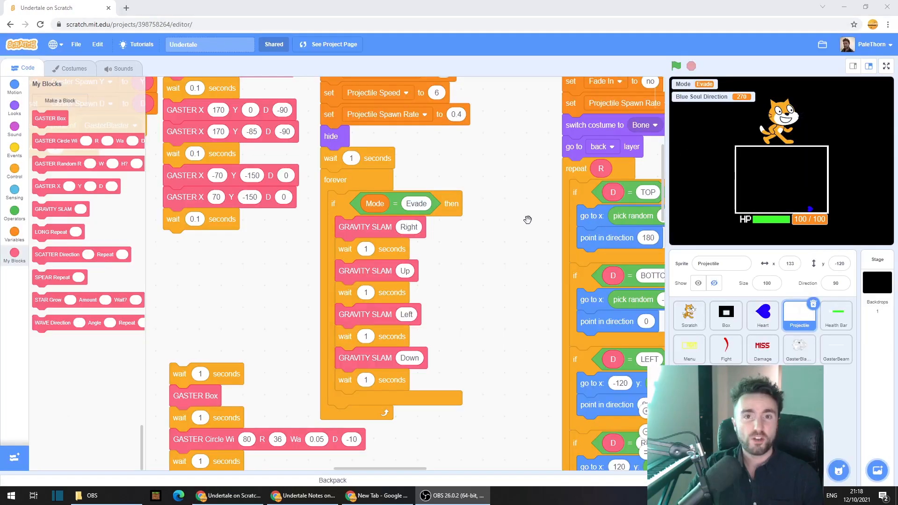
mouse_move(381, 272)
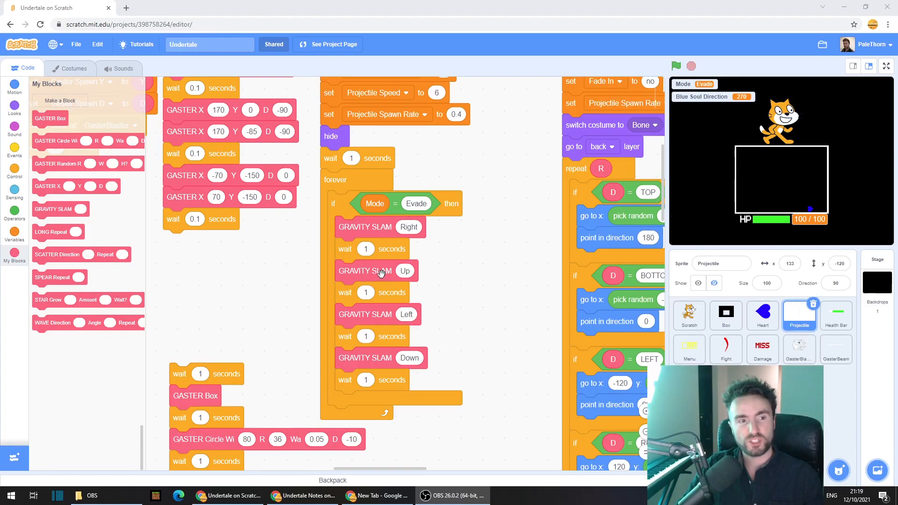
mouse_move(390, 361)
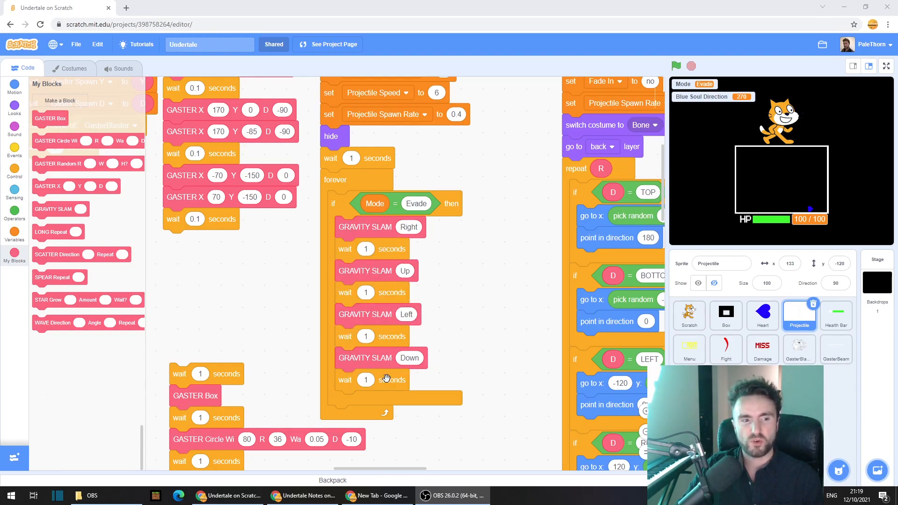
mouse_move(404, 246)
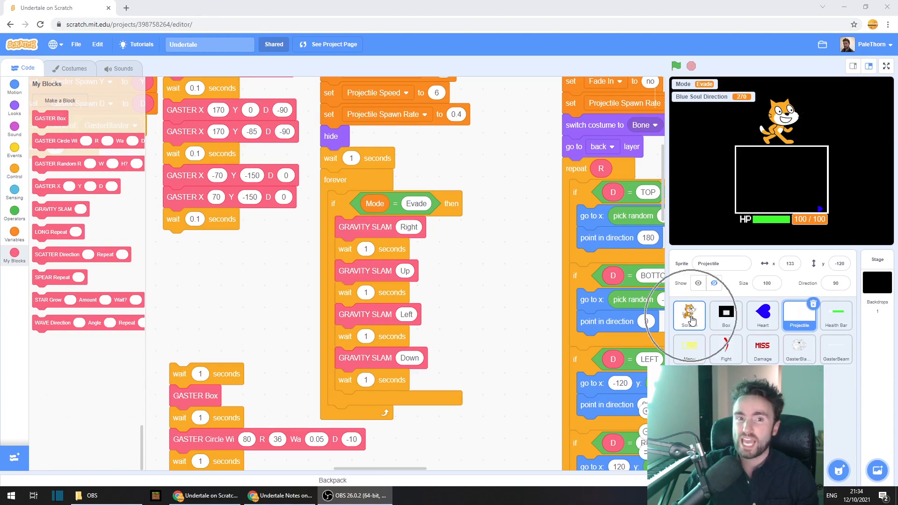
Select the cat enemy sprite and view its costumes, previewing Down attack frames
click(689, 315)
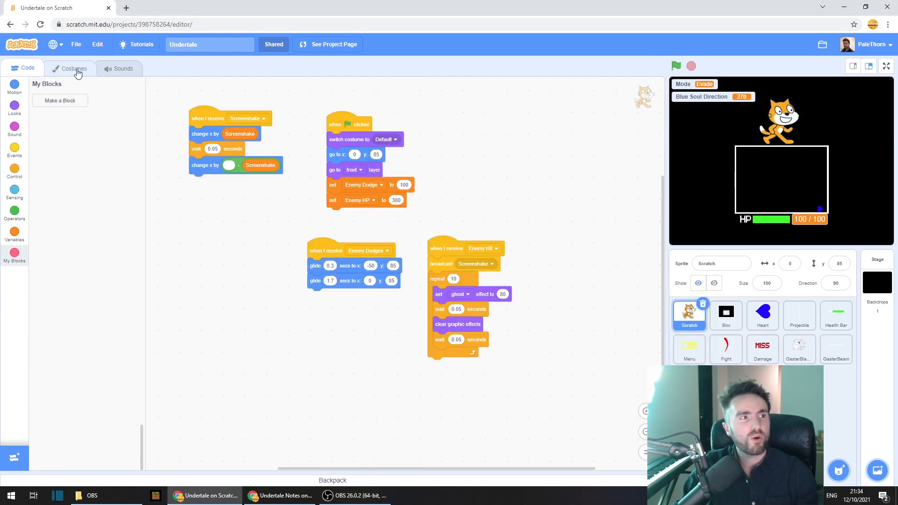
click(73, 68)
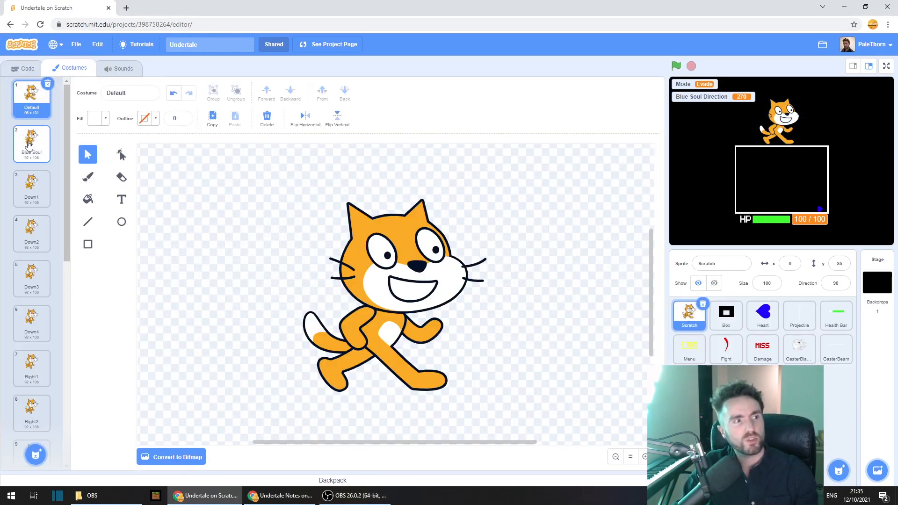
click(32, 279)
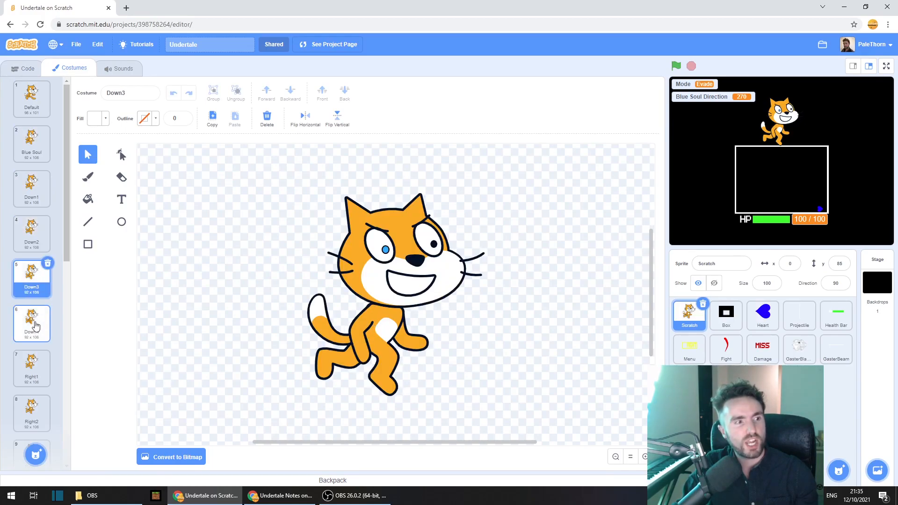
click(32, 143)
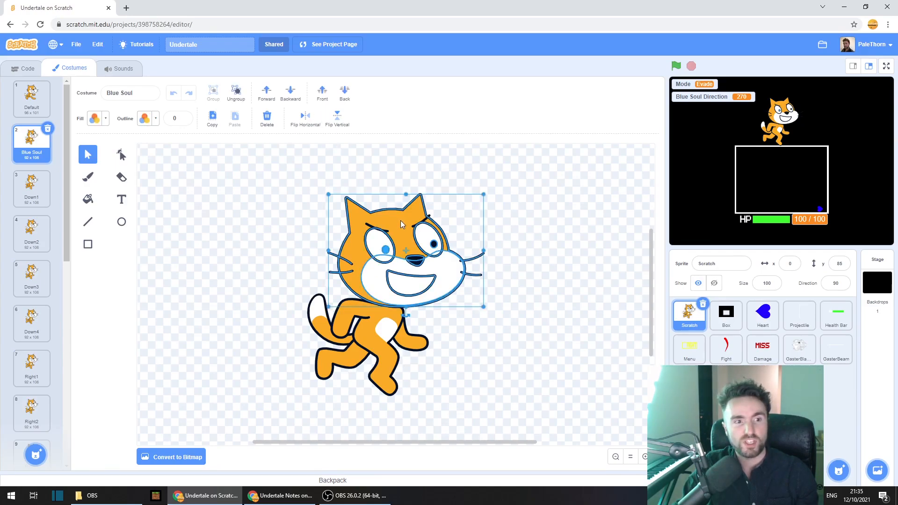
click(262, 221)
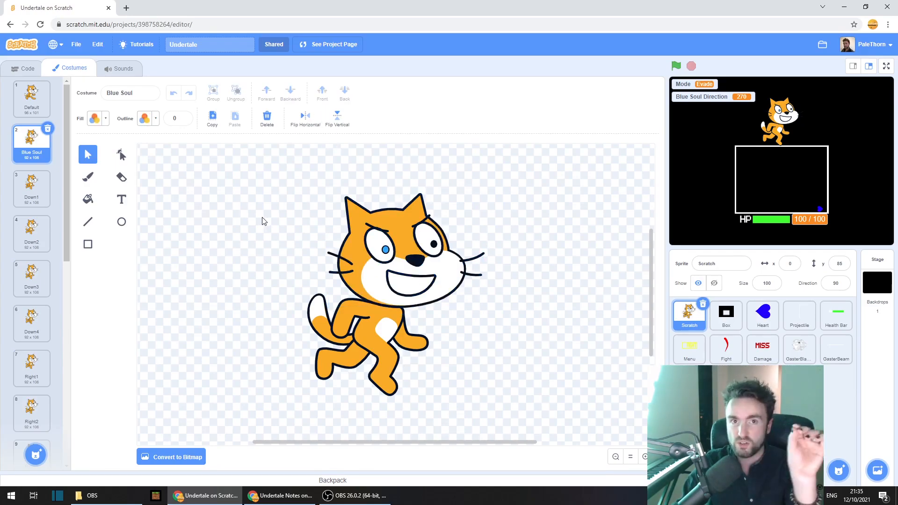
Step through Down2, Down3, remaining attack and Left2 costumes, then return to Default
click(32, 234)
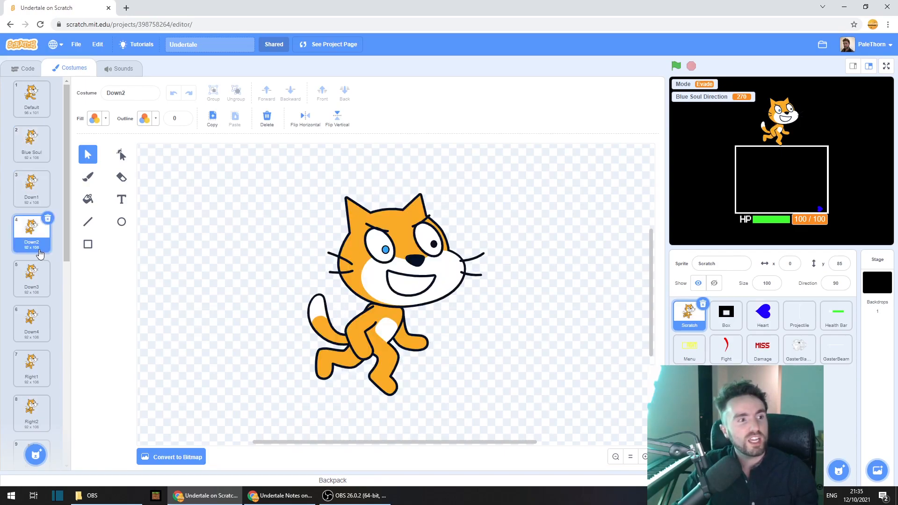
click(32, 278)
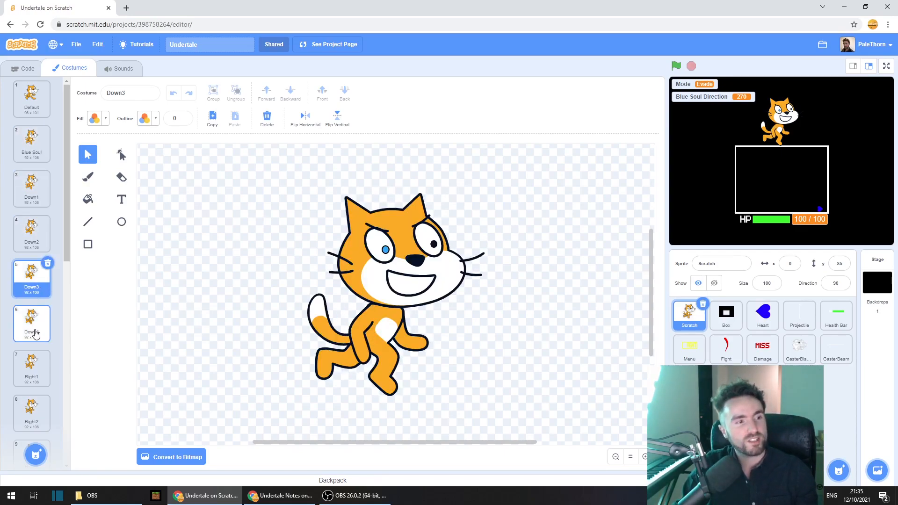
click(32, 366)
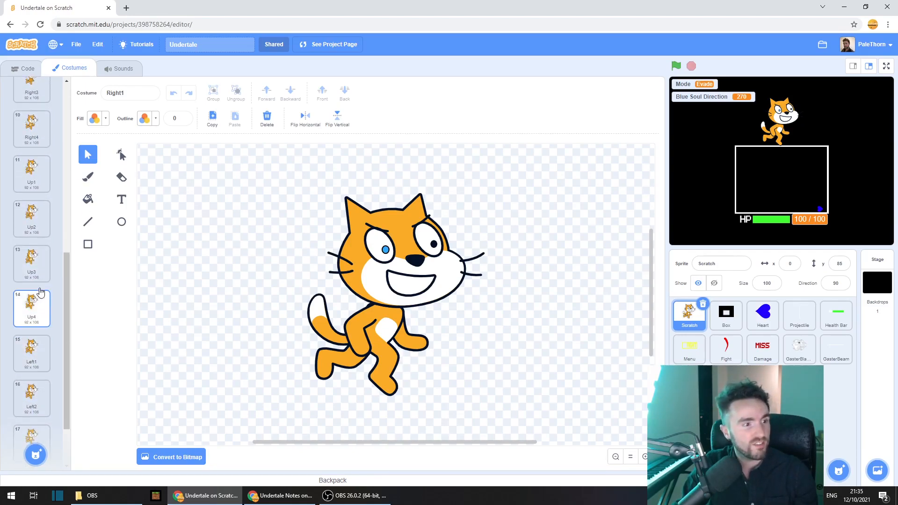
click(32, 395)
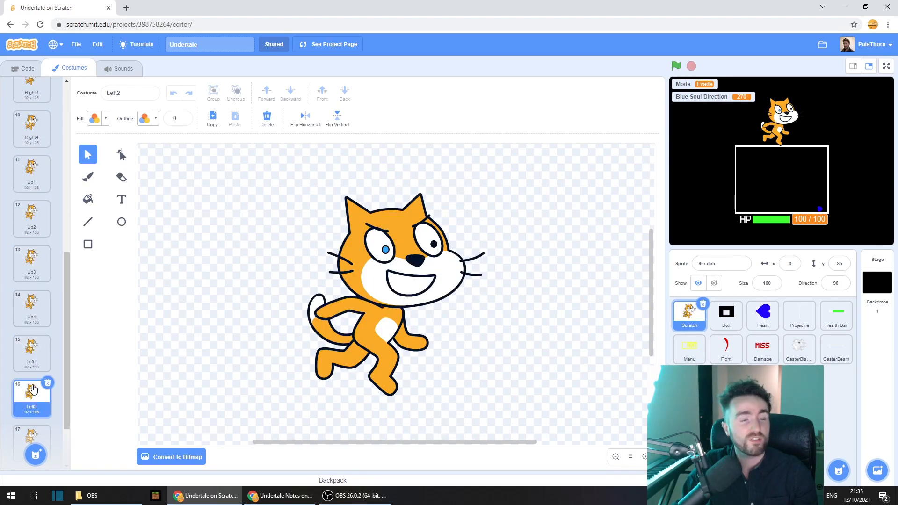
mouse_move(19, 337)
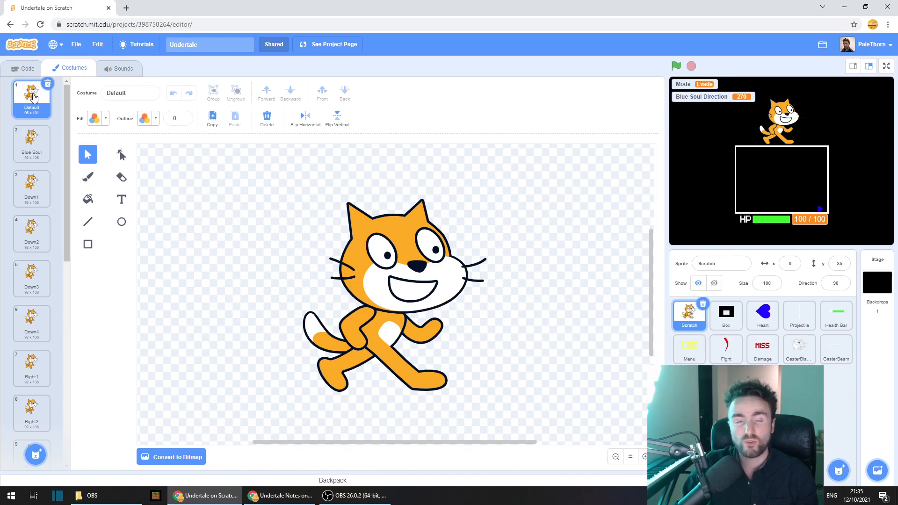
mouse_move(623, 328)
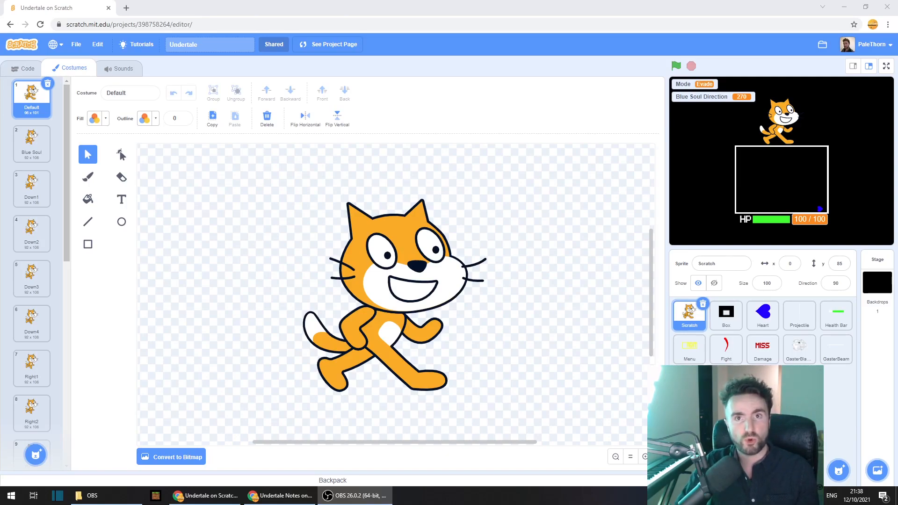
click(835, 349)
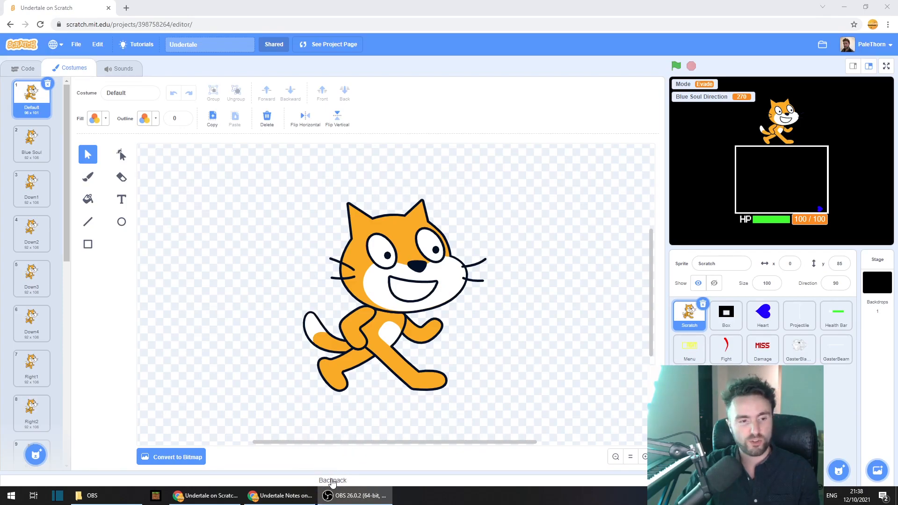
Drag the cat sprite into the backpack for reuse in another project
click(332, 480)
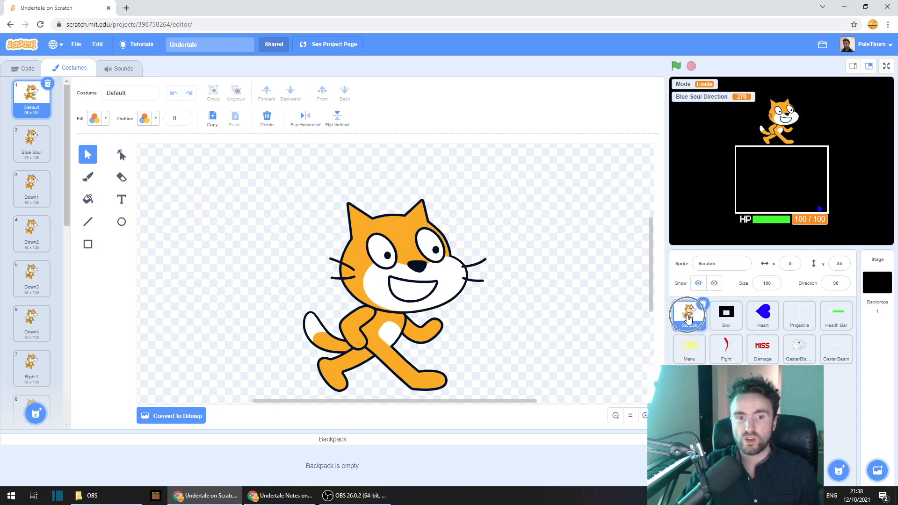
drag(688, 315, 381, 440)
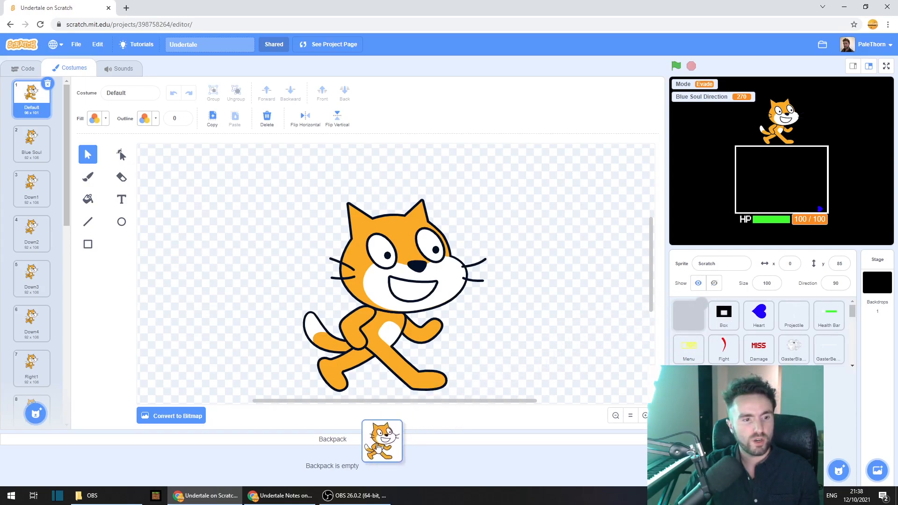
click(689, 315)
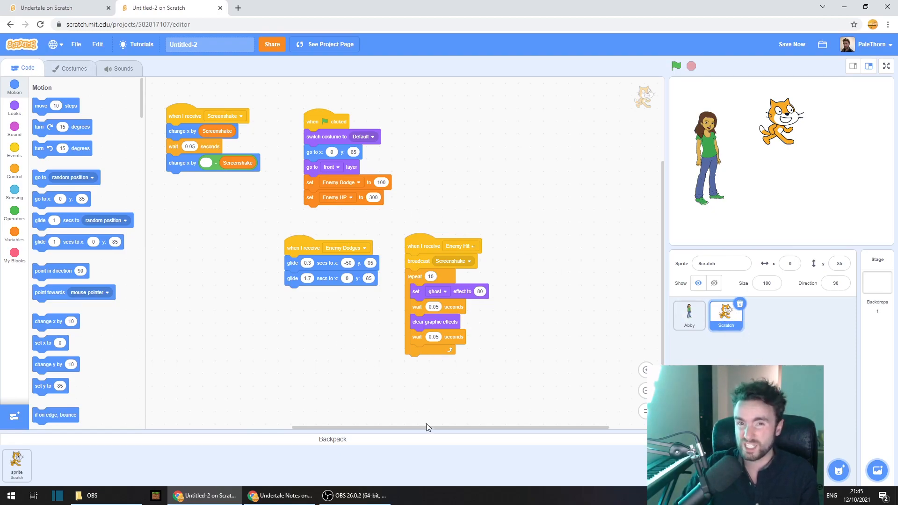
mouse_move(309, 299)
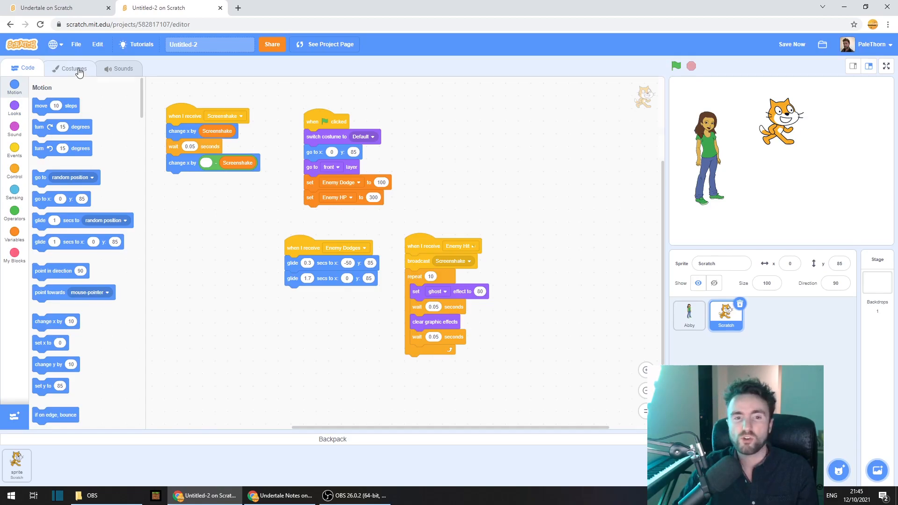
View the imported cat sprite's costumes in the Untitled-2 project
click(73, 69)
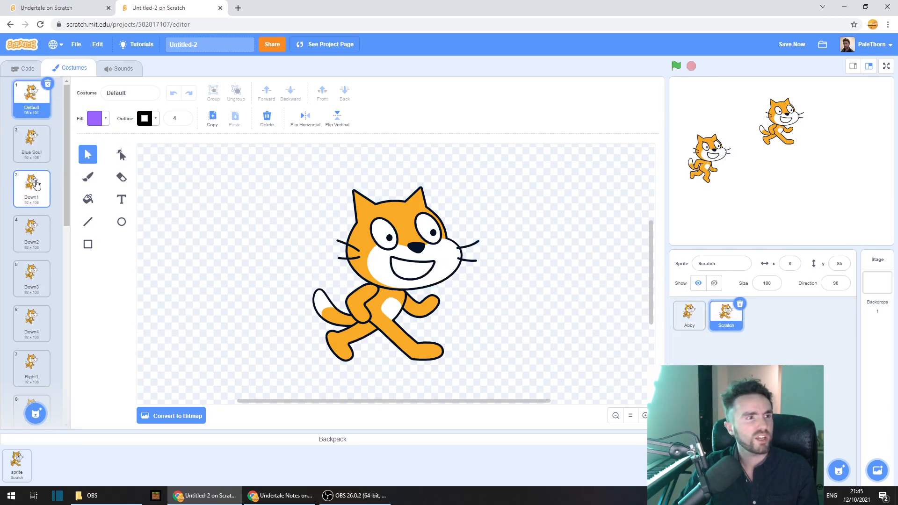
mouse_move(65, 278)
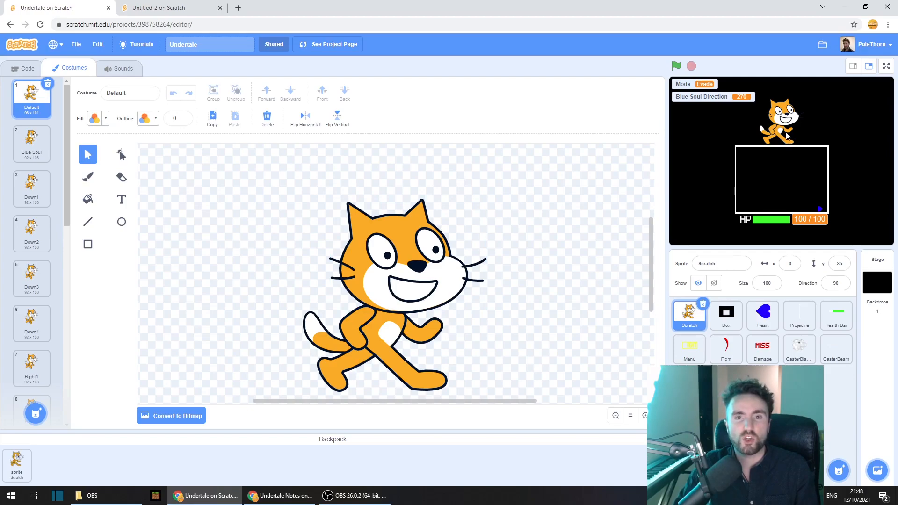
mouse_move(379, 202)
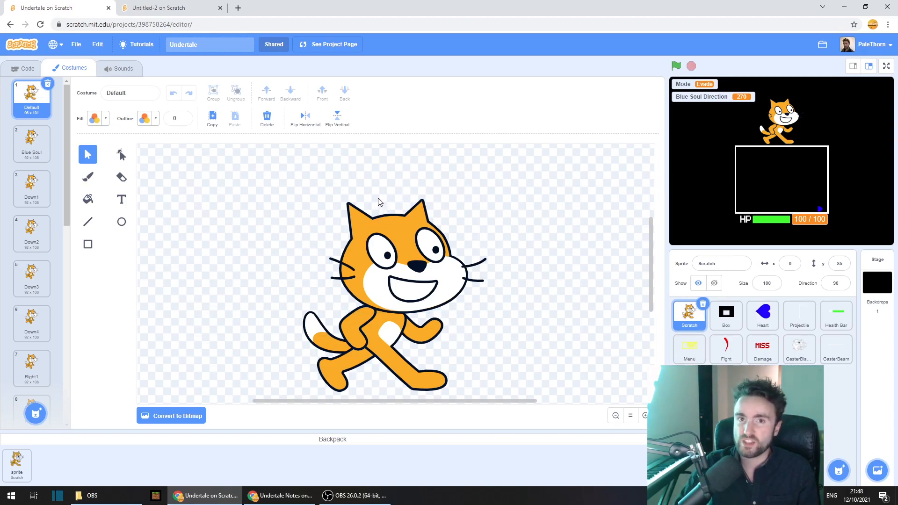
click(31, 143)
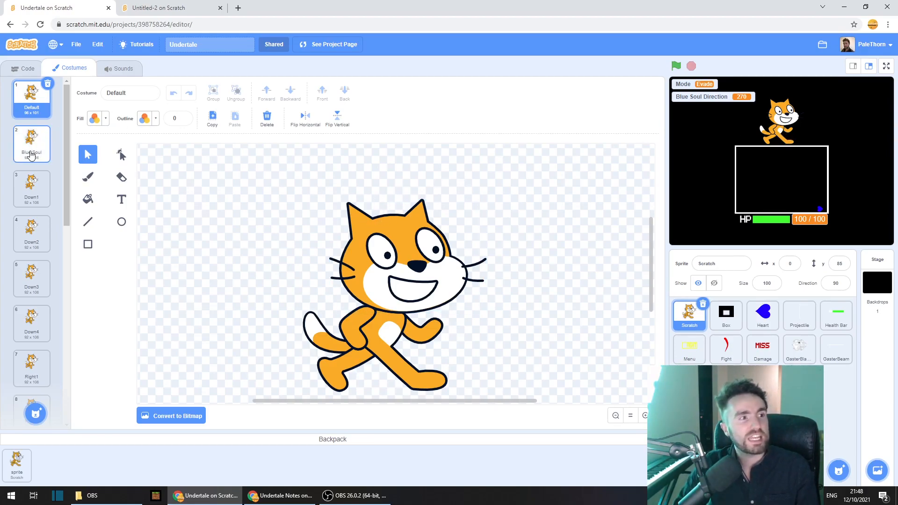
click(32, 143)
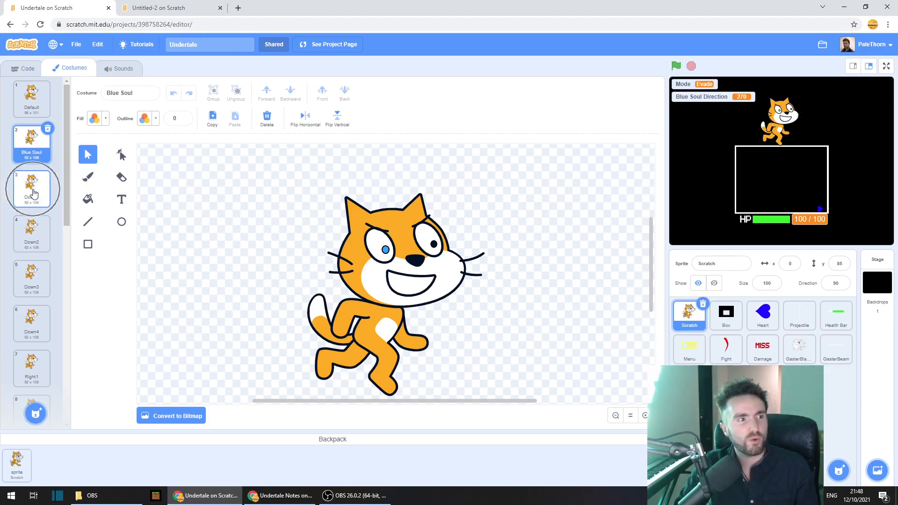
click(31, 233)
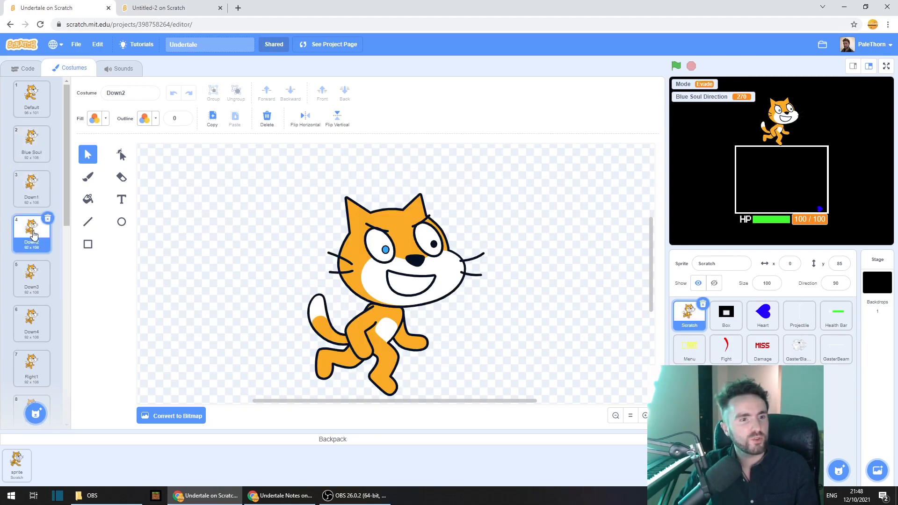
click(32, 323)
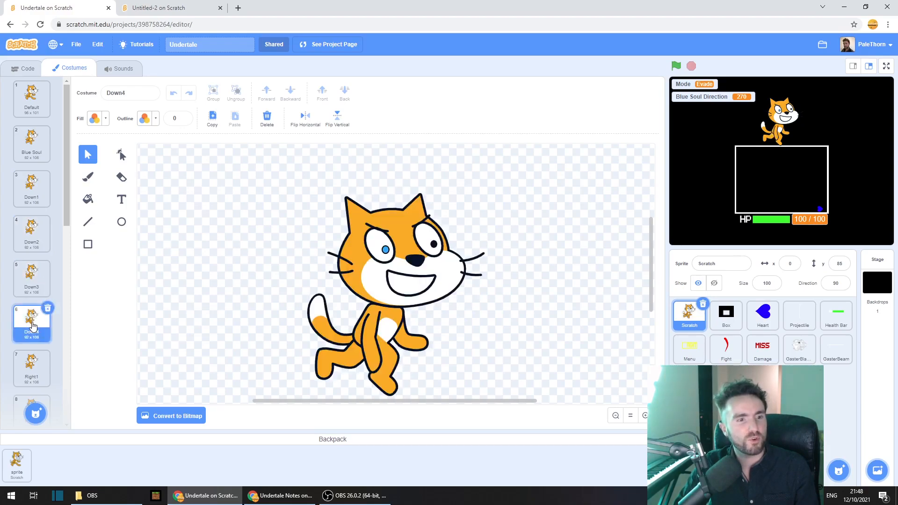
scroll(down, 3)
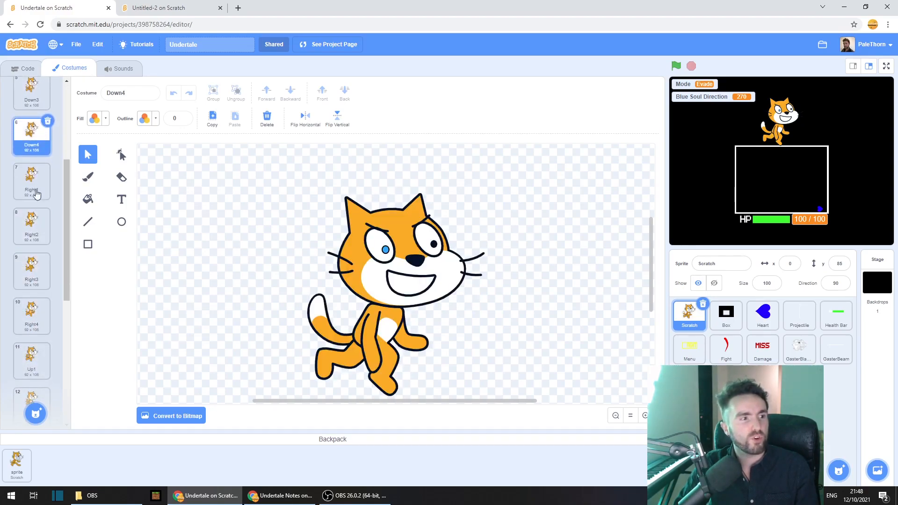
click(32, 180)
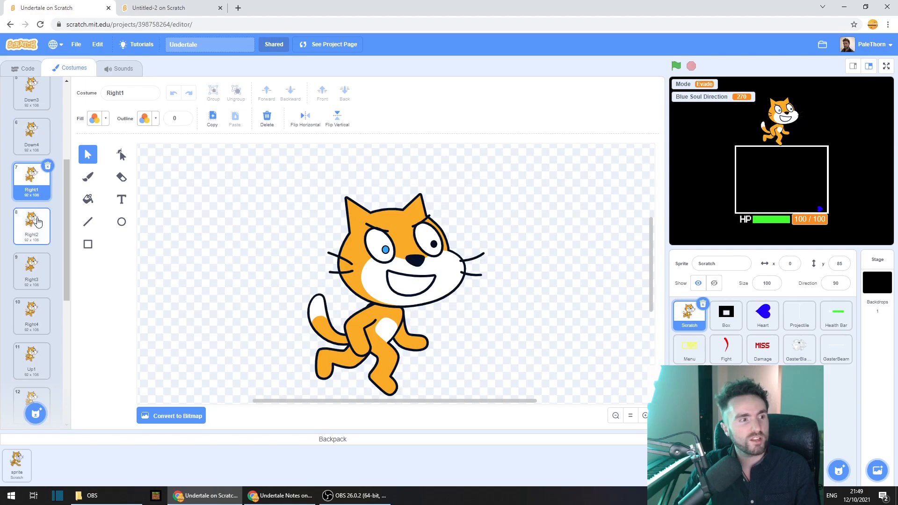
click(32, 315)
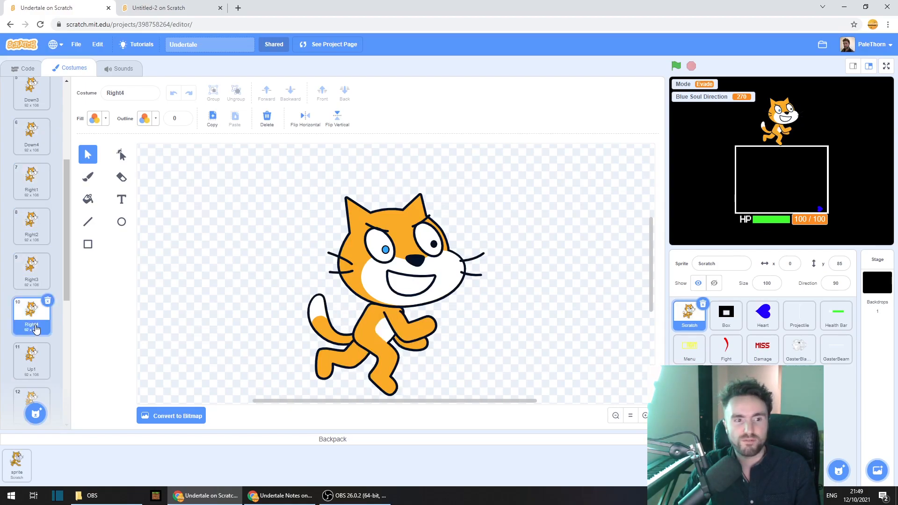
scroll(down, 3)
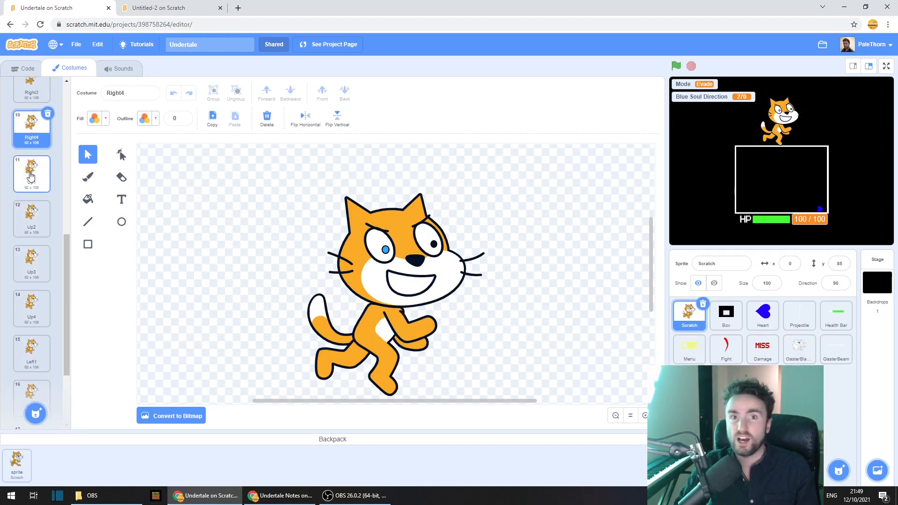
click(32, 218)
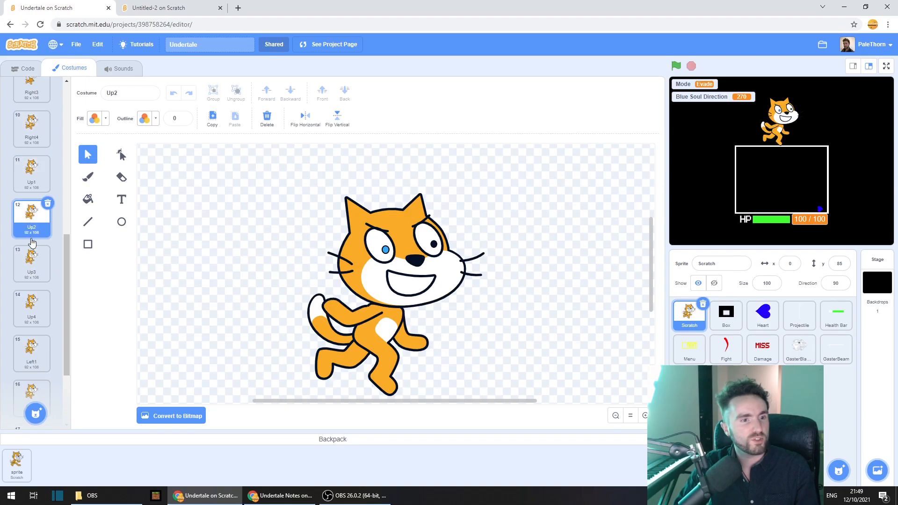
click(32, 281)
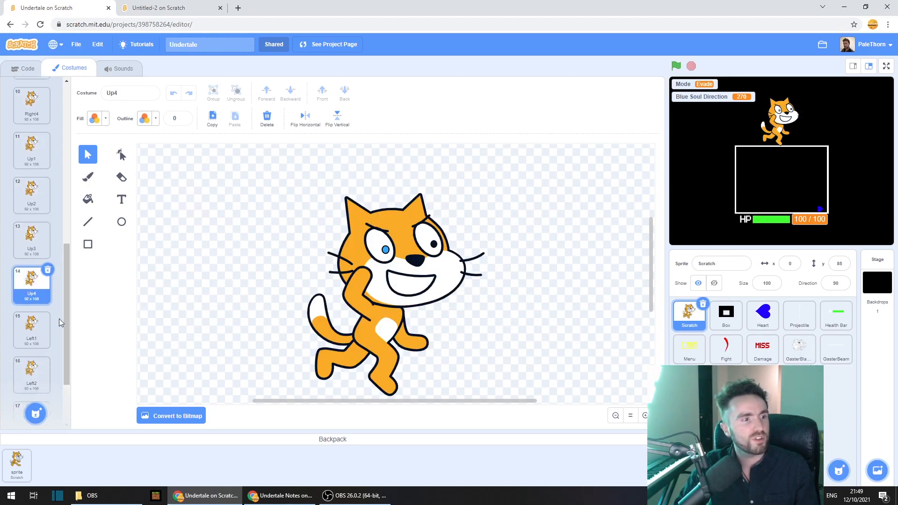
click(32, 238)
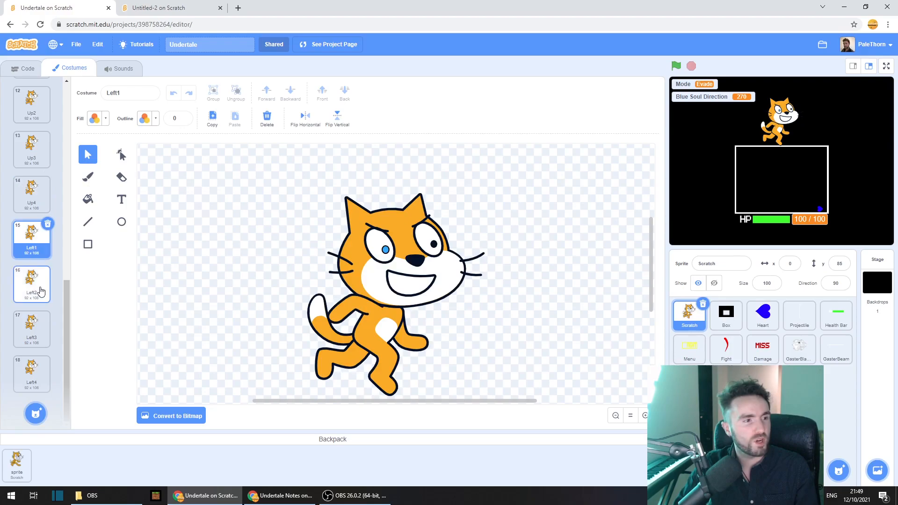
click(32, 372)
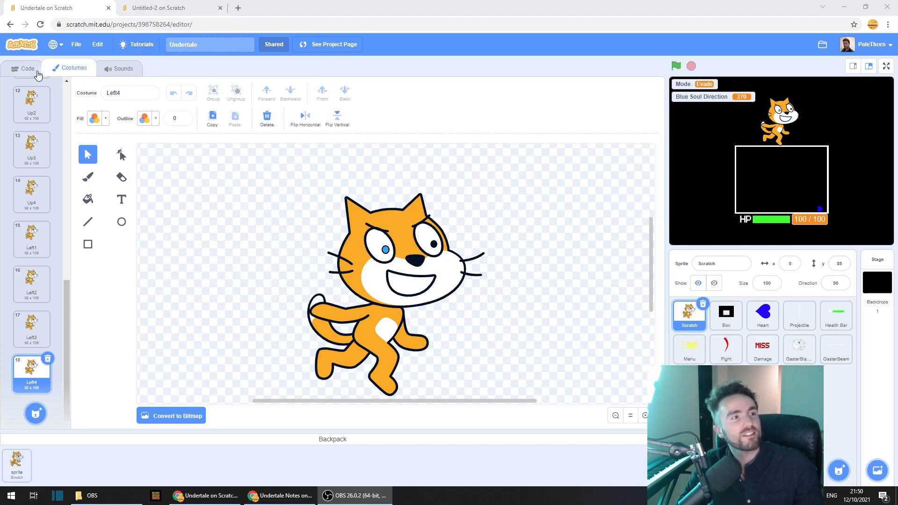
Add a 'when I receive Blue Soul' script that switches costume to Blue Soul
click(27, 68)
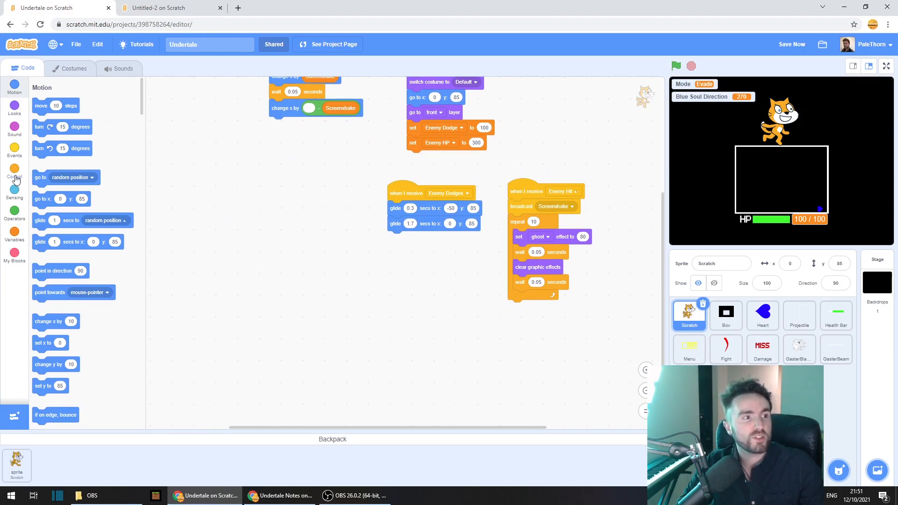
click(14, 151)
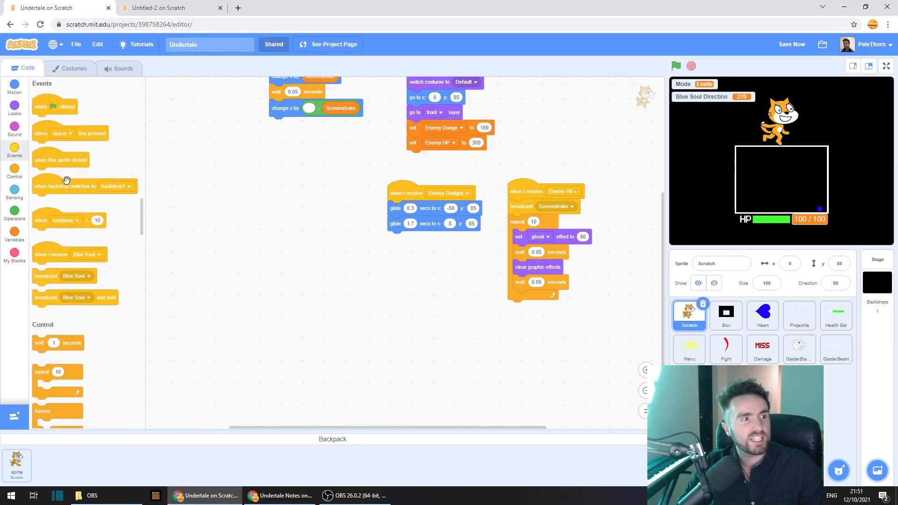
drag(50, 254, 264, 206)
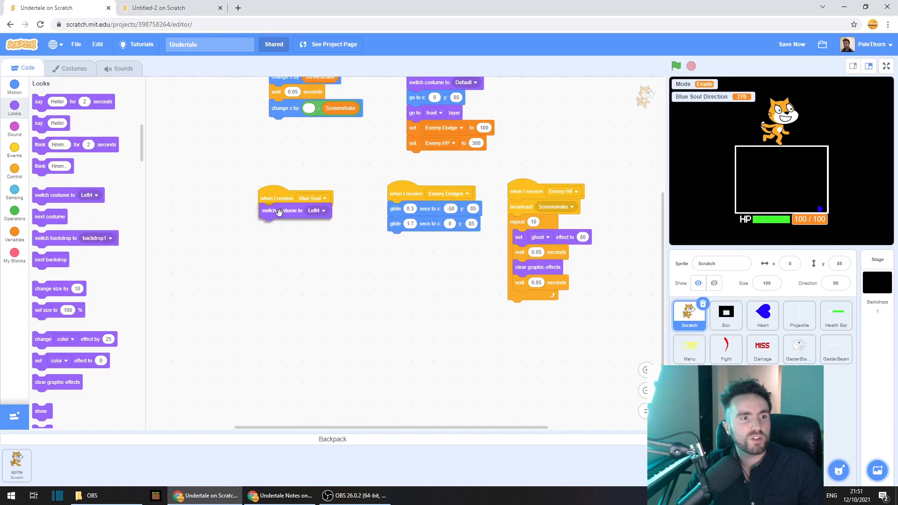
click(315, 210)
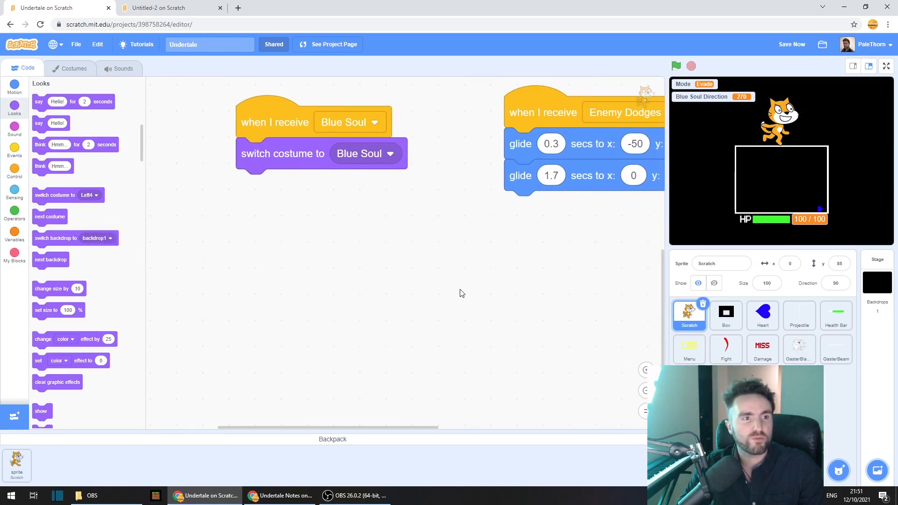
mouse_move(399, 317)
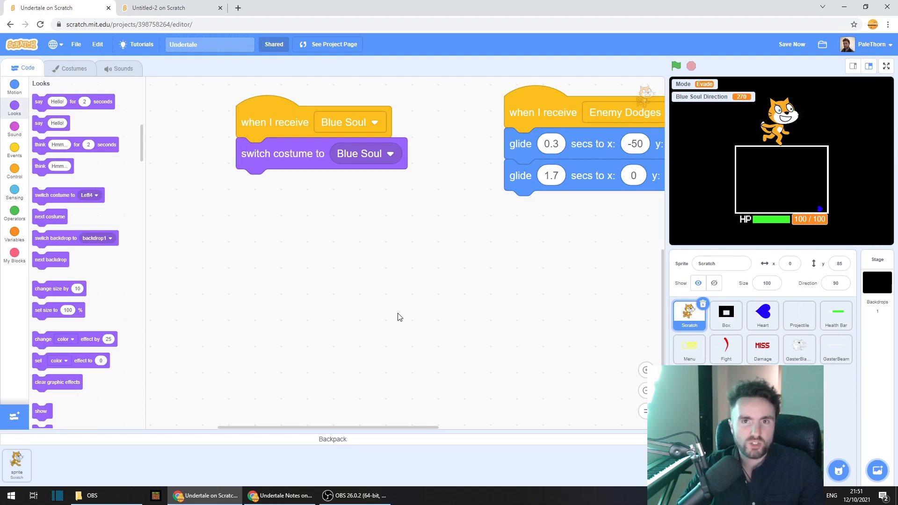
mouse_move(46, 210)
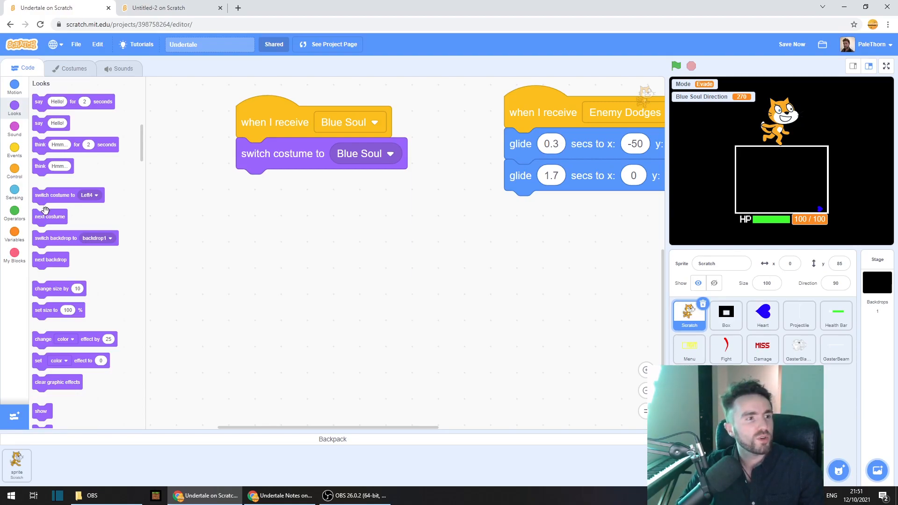
Add an if block comparing Blue Soul Direction with an equals operator under the costume switch
click(14, 172)
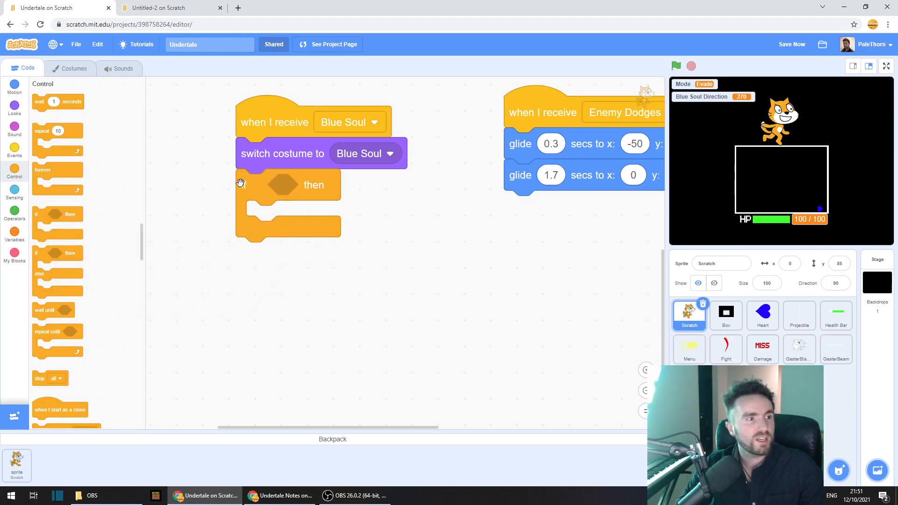
click(14, 216)
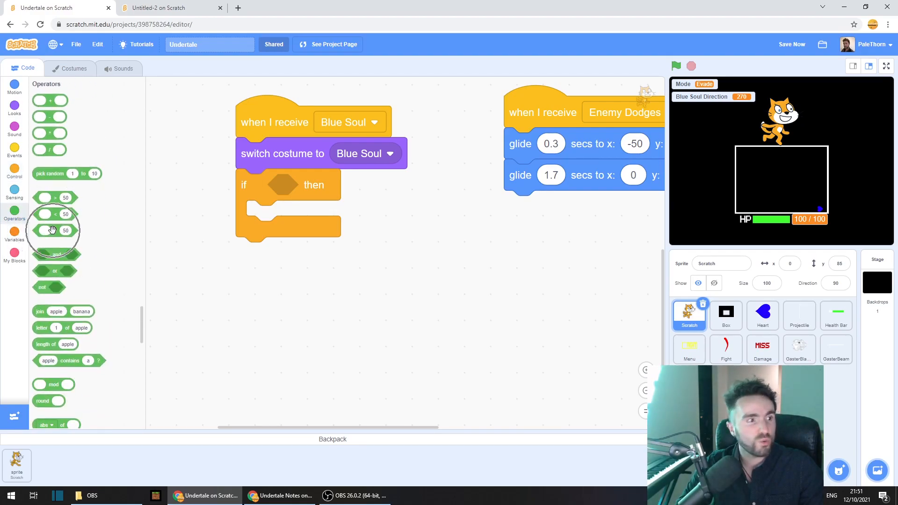
drag(52, 230, 281, 184)
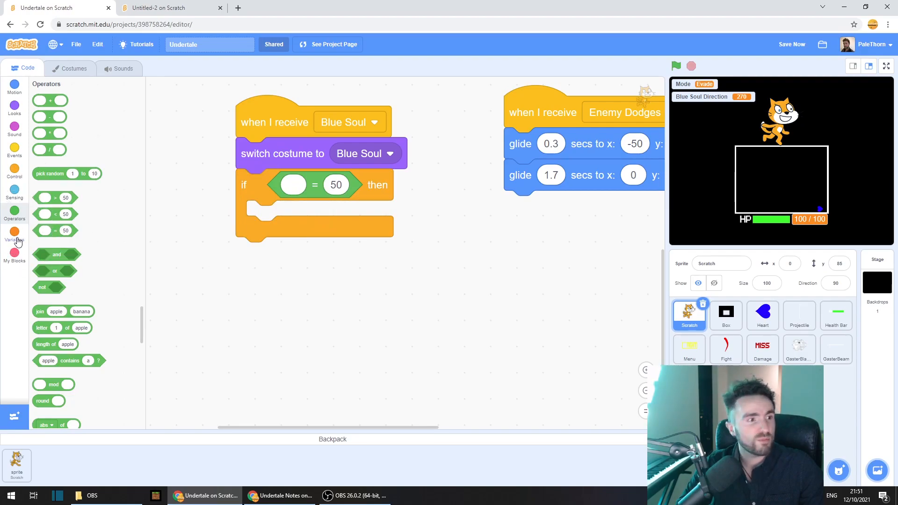
click(14, 236)
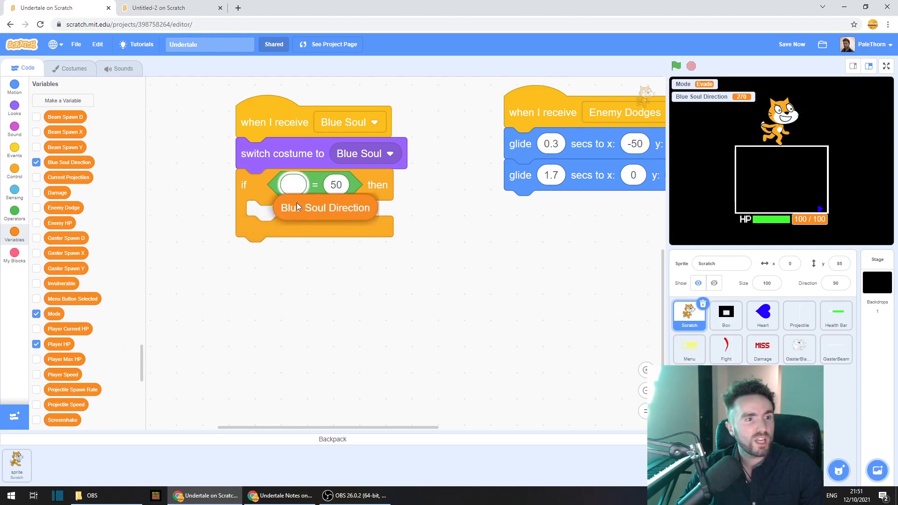
drag(324, 208, 292, 187)
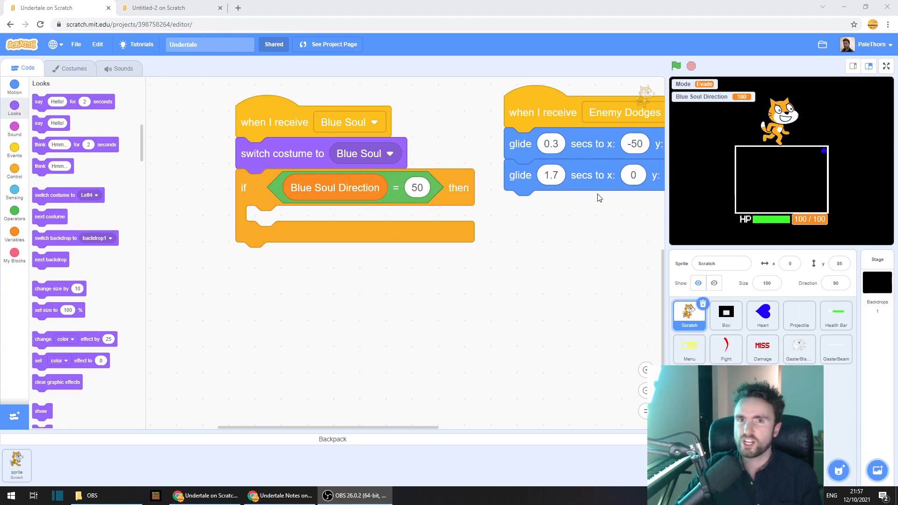
click(885, 65)
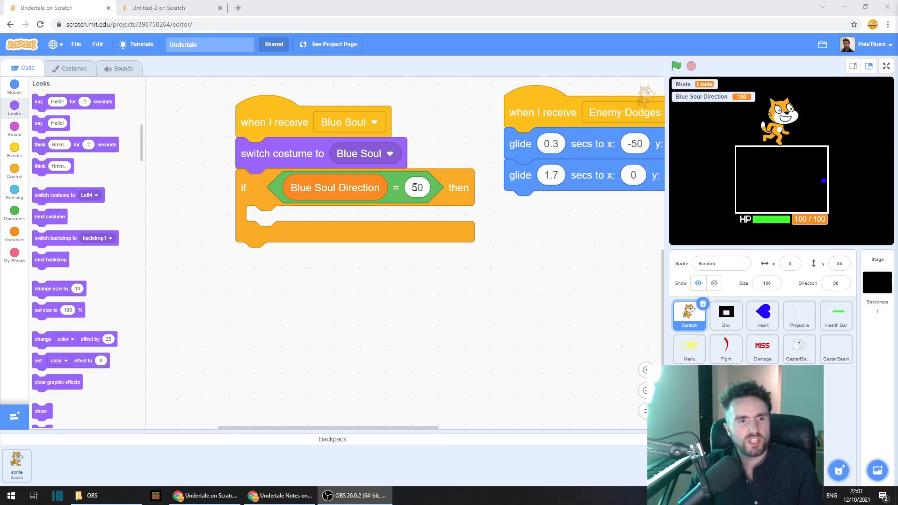
Make the if check direction 180 switch to Up1, then duplicate it below
text(180)
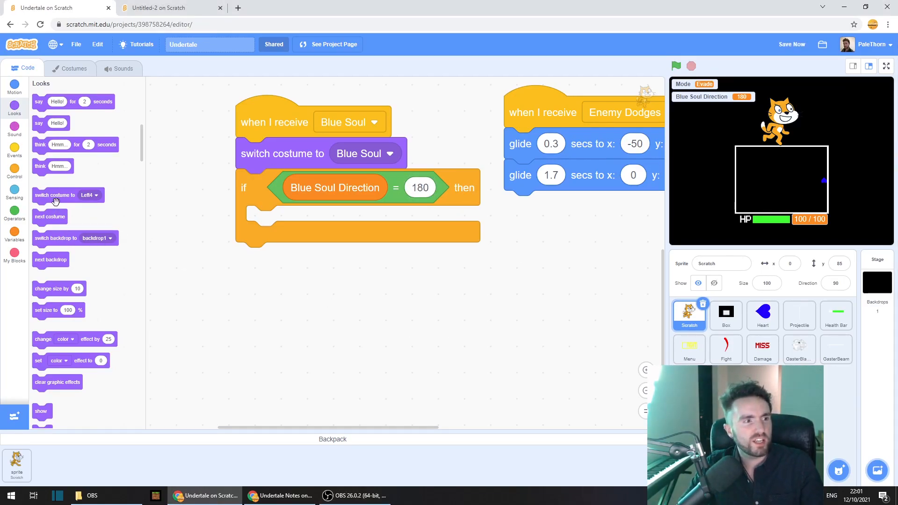
click(362, 221)
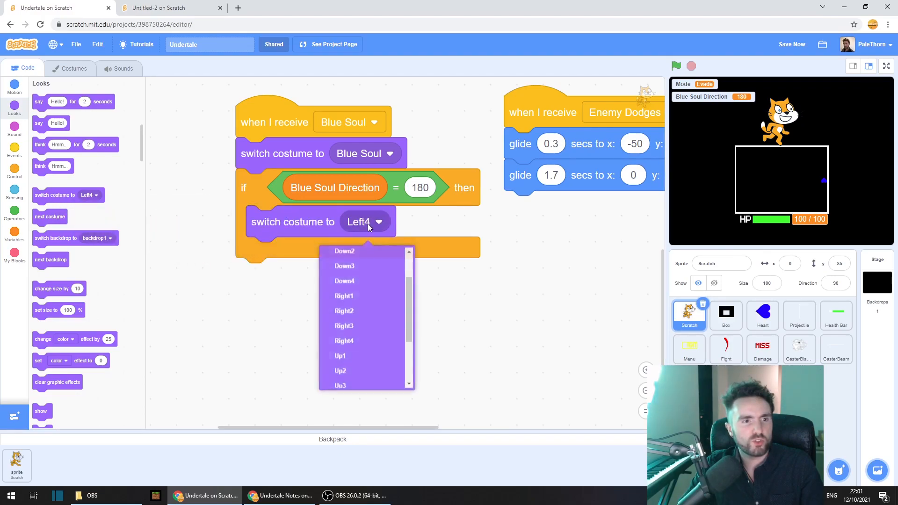
click(340, 355)
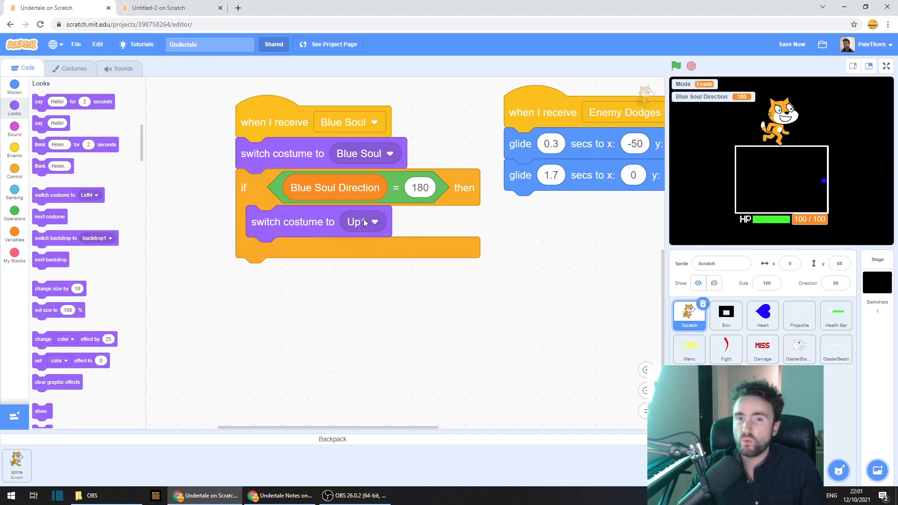
right_click(246, 188)
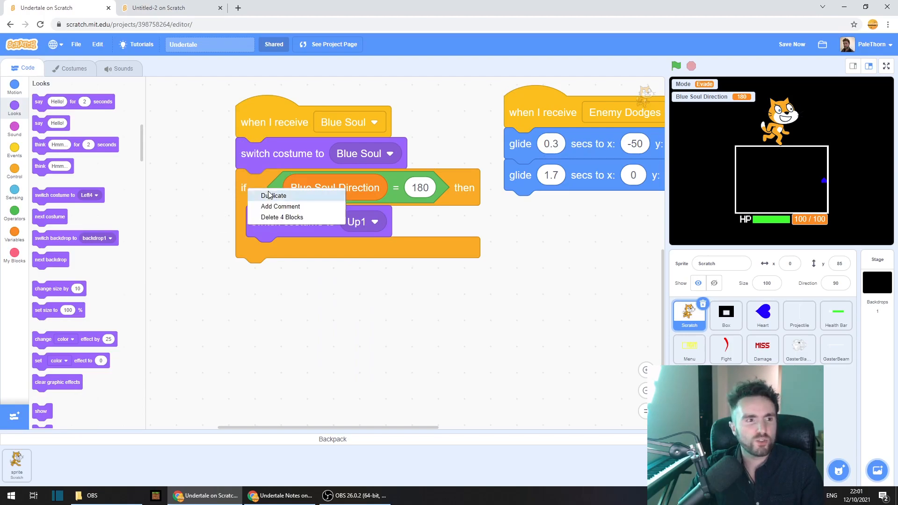
click(275, 195)
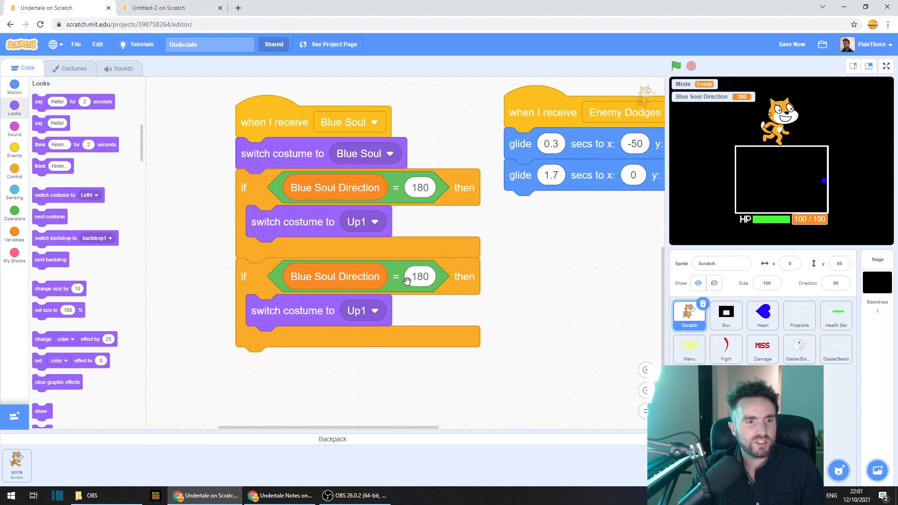
click(419, 276)
text(90)
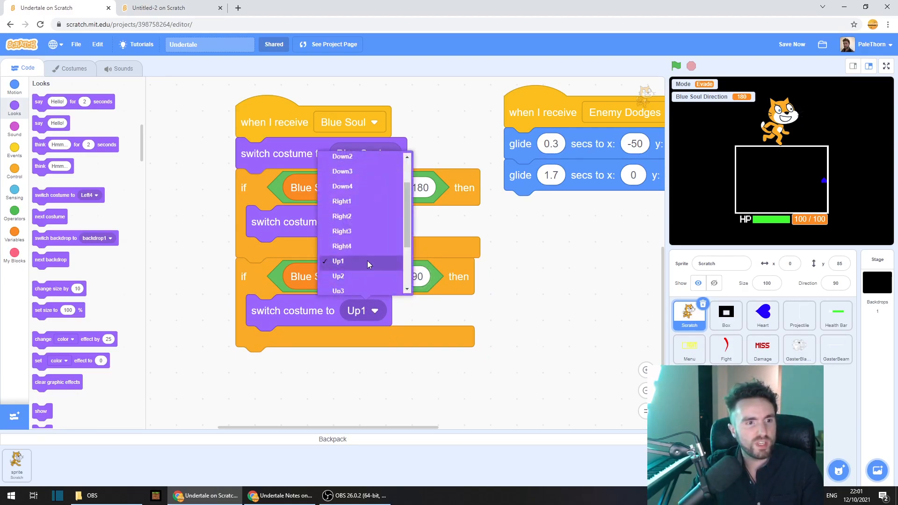
Set the copied checks to 90/Left1 and 270/Right1, and add a 360 check
scroll(down, 3)
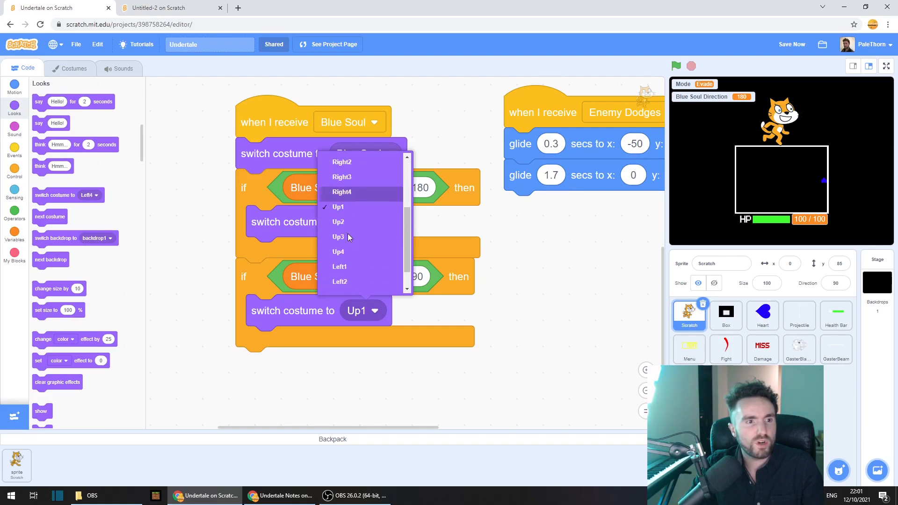
click(337, 206)
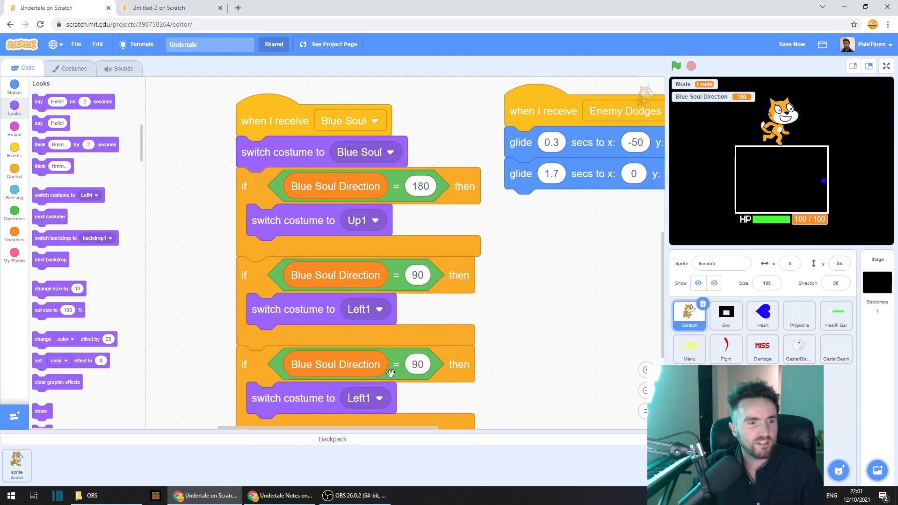
scroll(down, 3)
text(270)
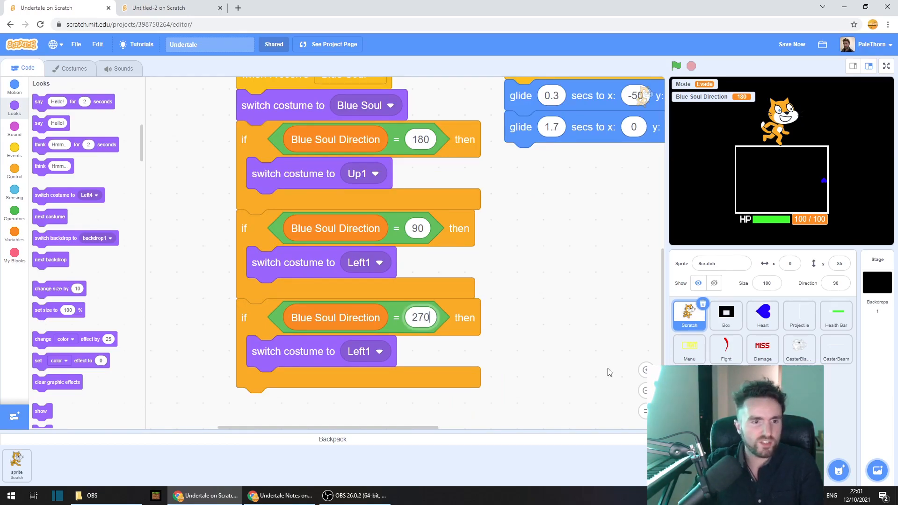
click(377, 351)
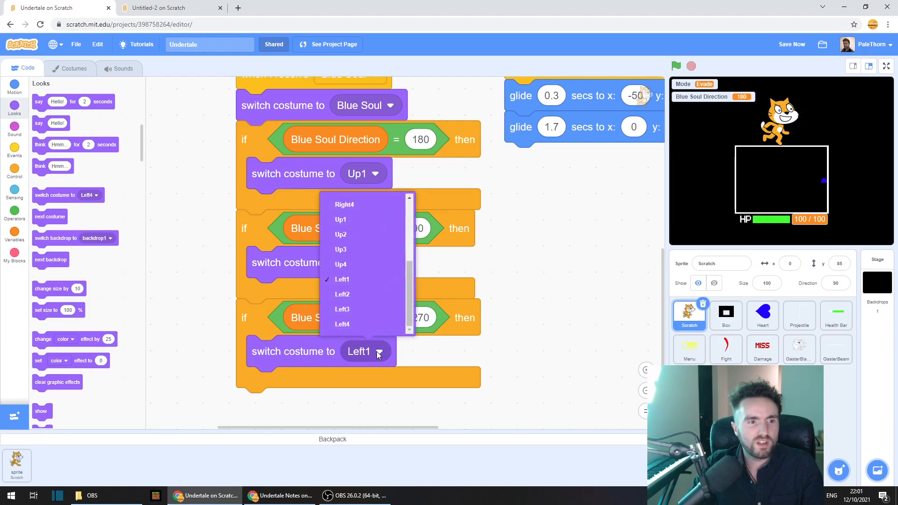
mouse_move(340, 249)
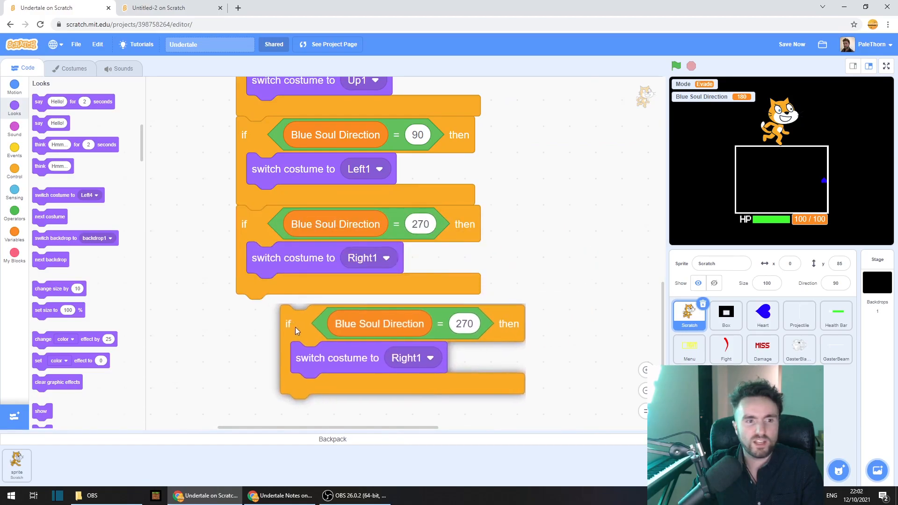
drag(287, 323, 243, 313)
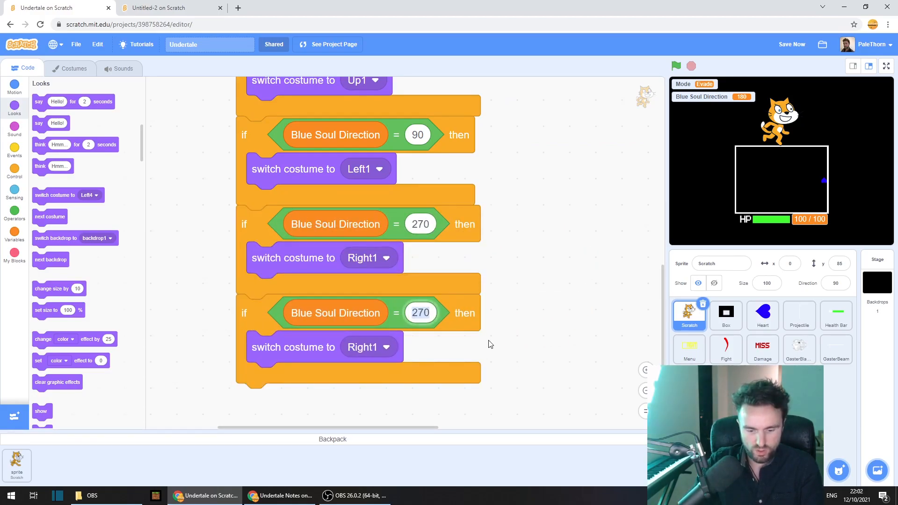
text(360)
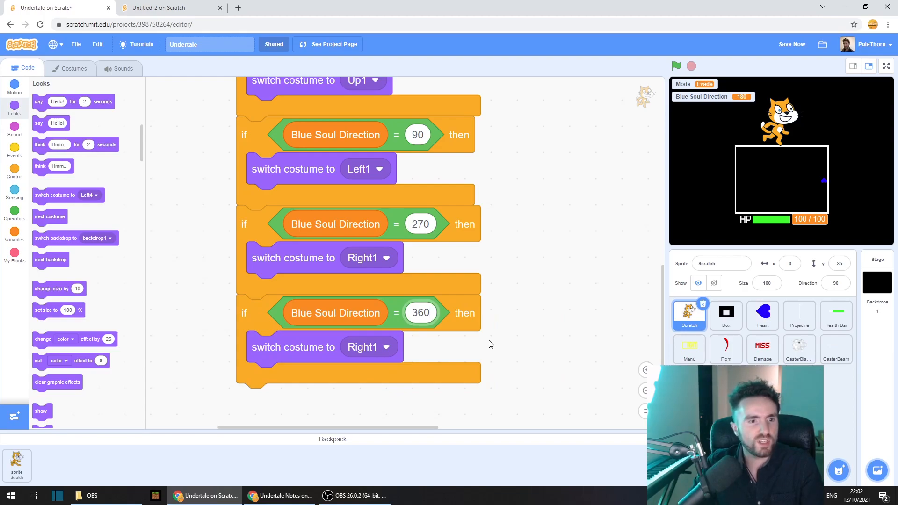
click(369, 258)
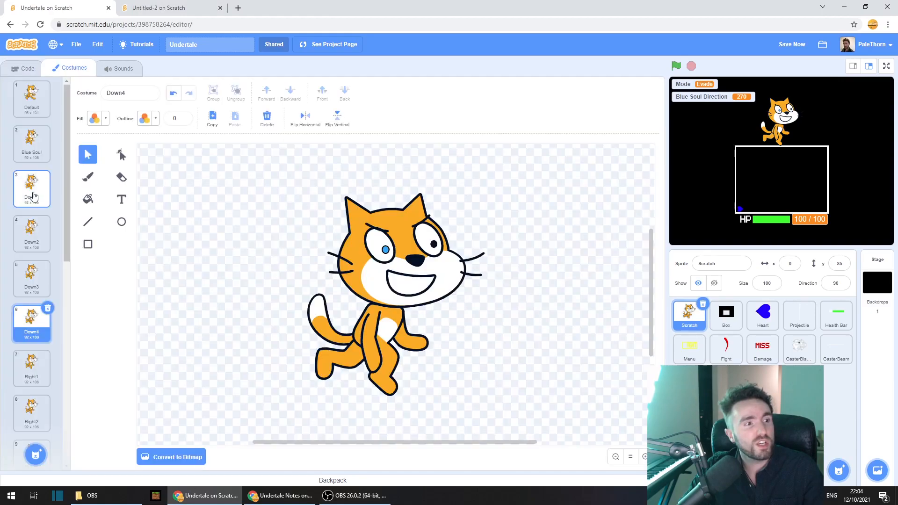
Check the downward costume frame names, then return to the cat's code
click(32, 232)
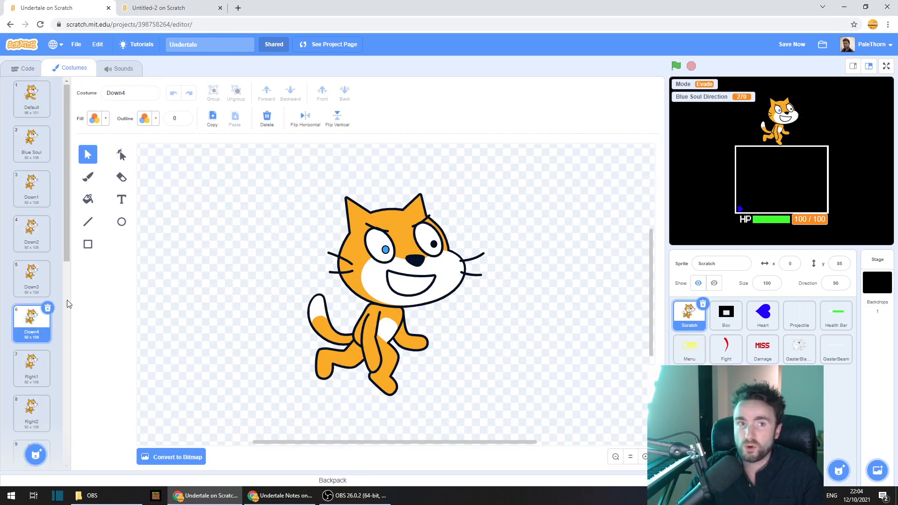
click(23, 67)
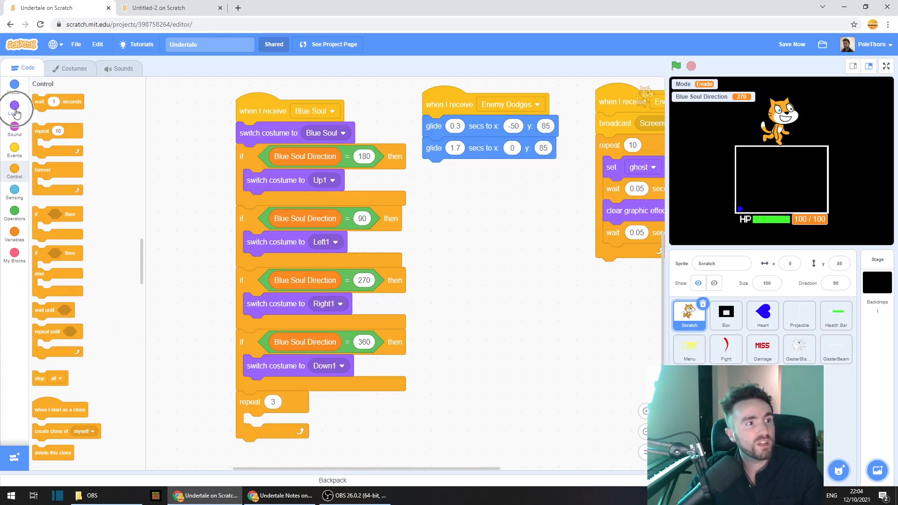
Place a next costume block inside the repeat loop after the direction checks
click(14, 103)
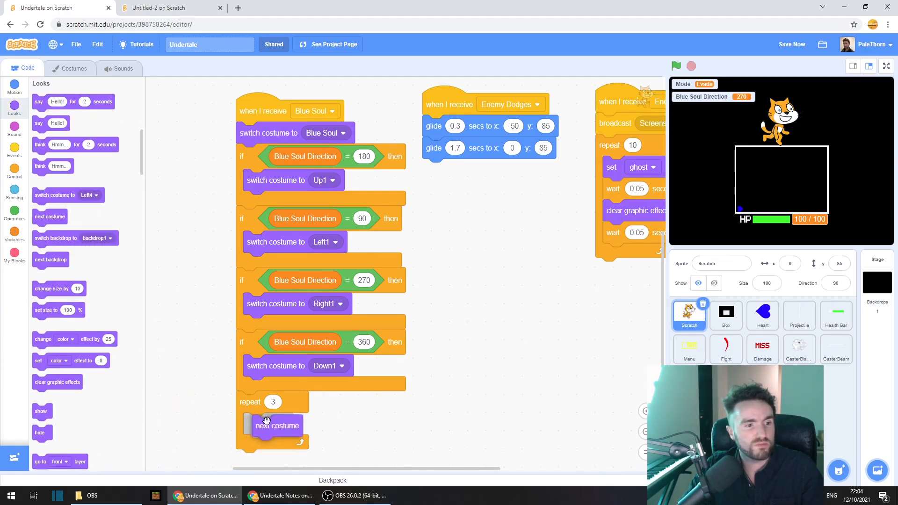
drag(267, 425, 269, 424)
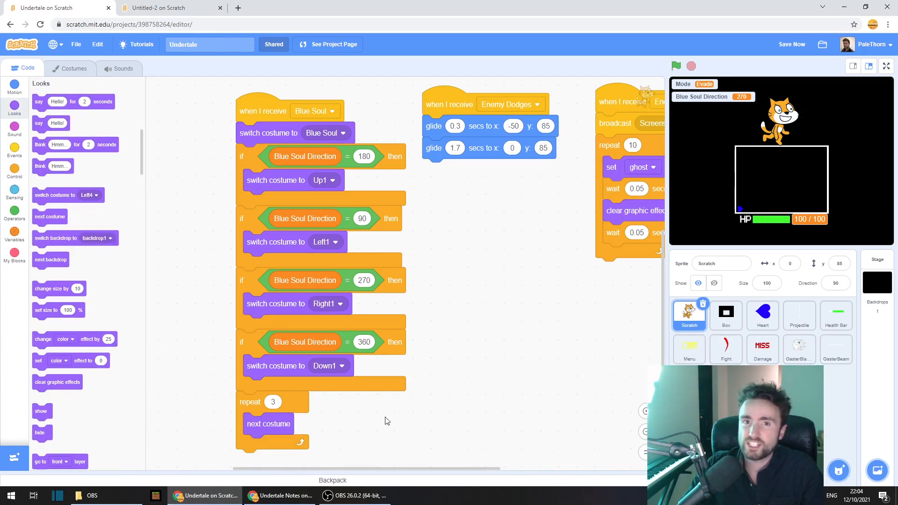
click(886, 66)
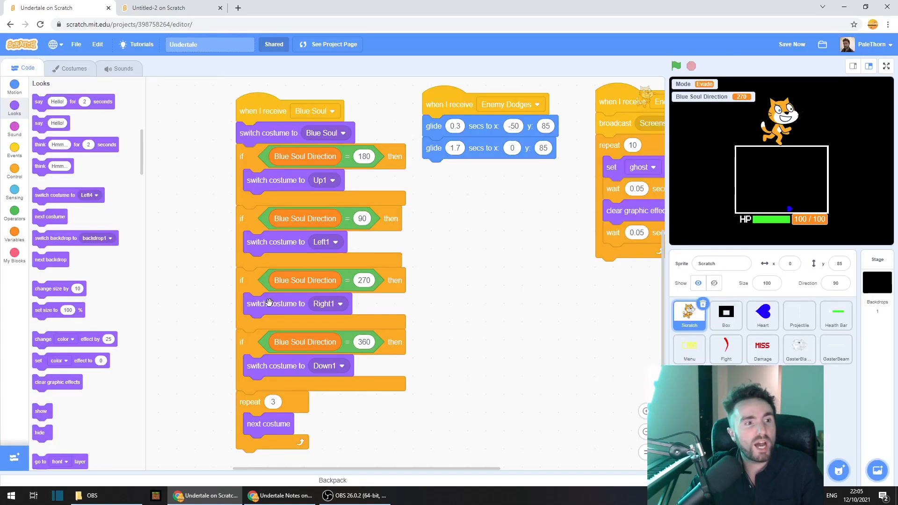
click(73, 68)
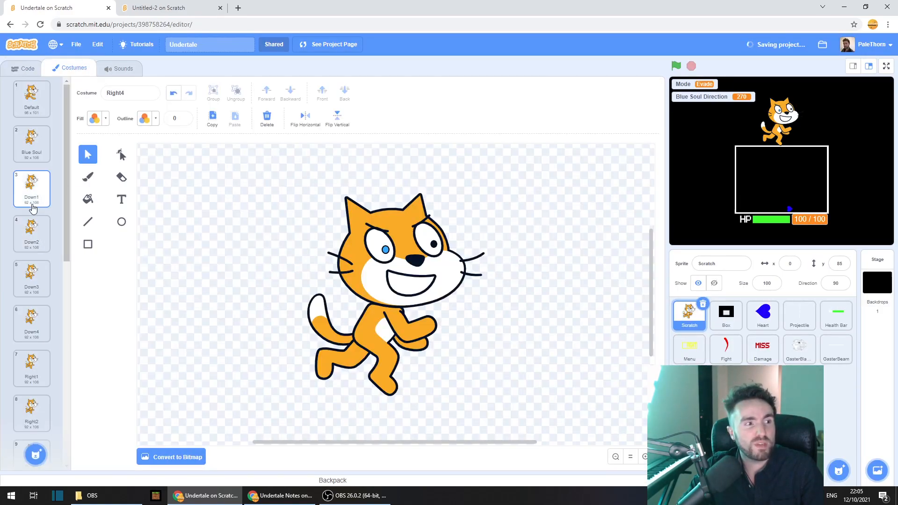
click(32, 323)
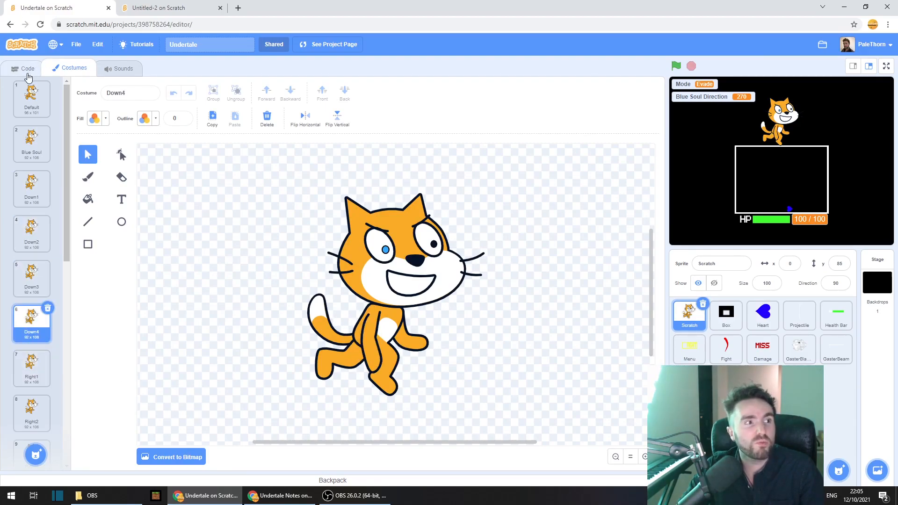
click(24, 67)
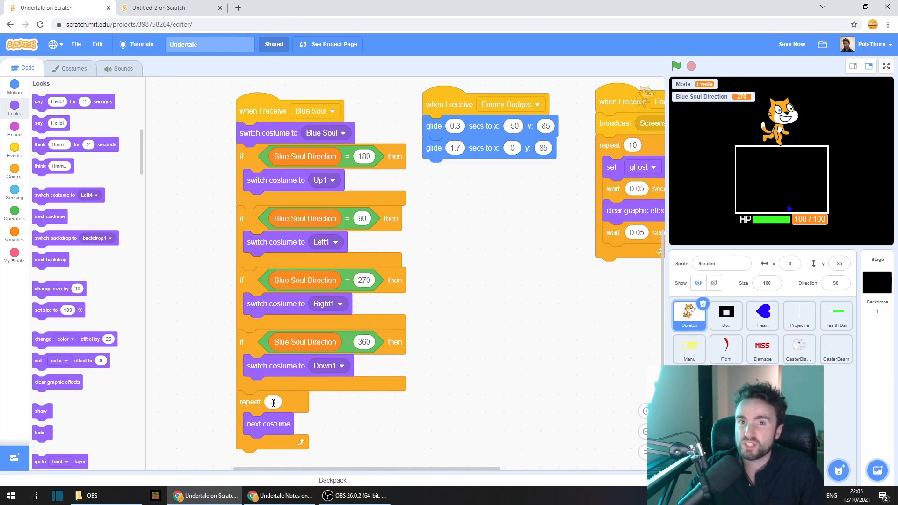
Set repeat to 3, wait 0.5 seconds, and switch the costume back to Default
text(3)
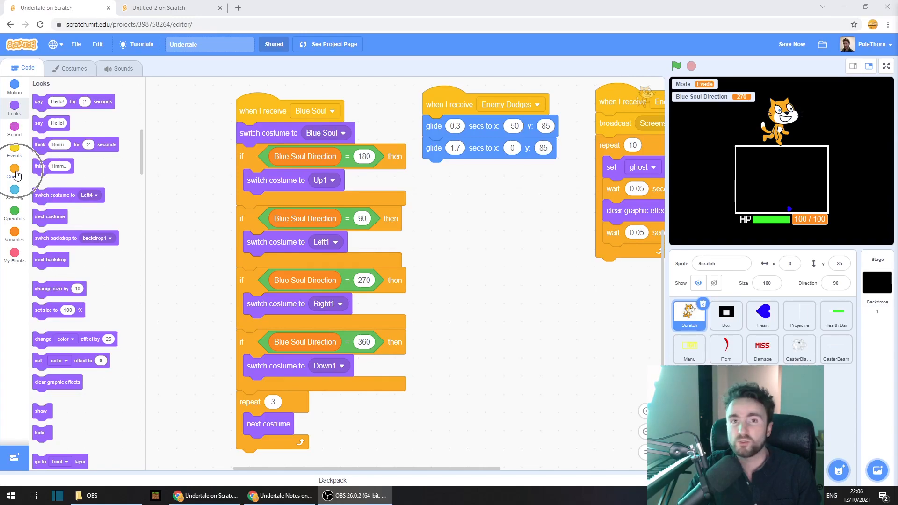
click(14, 172)
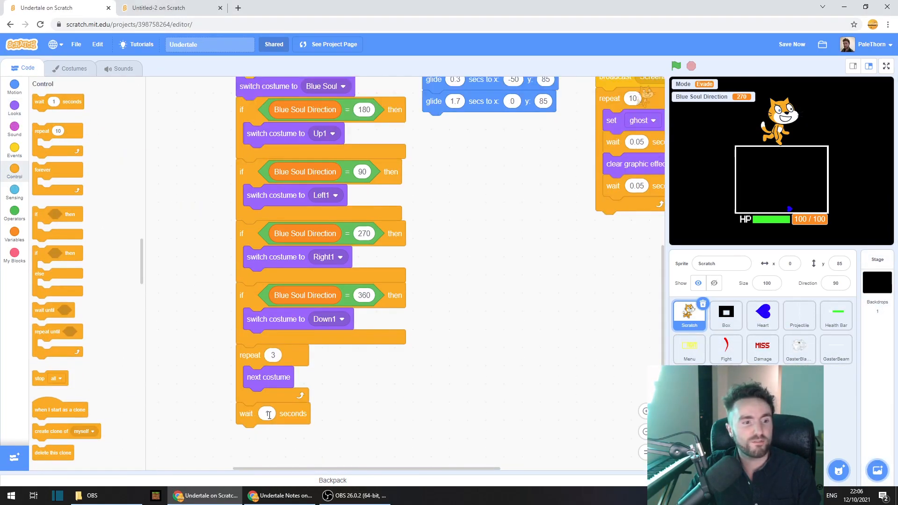
text(0.5)
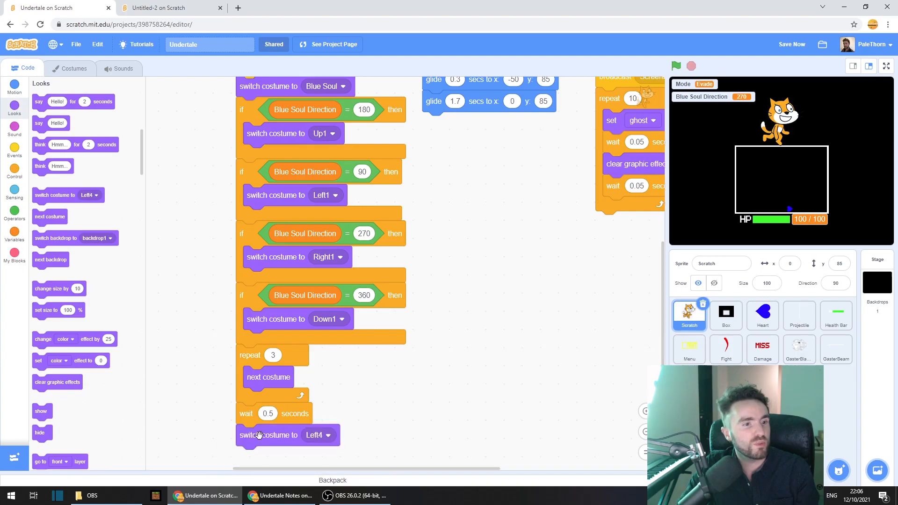
click(315, 435)
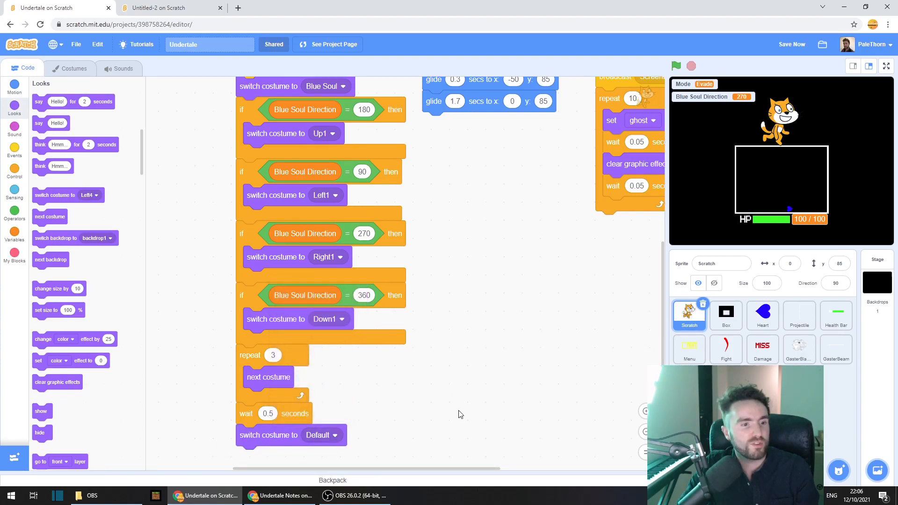